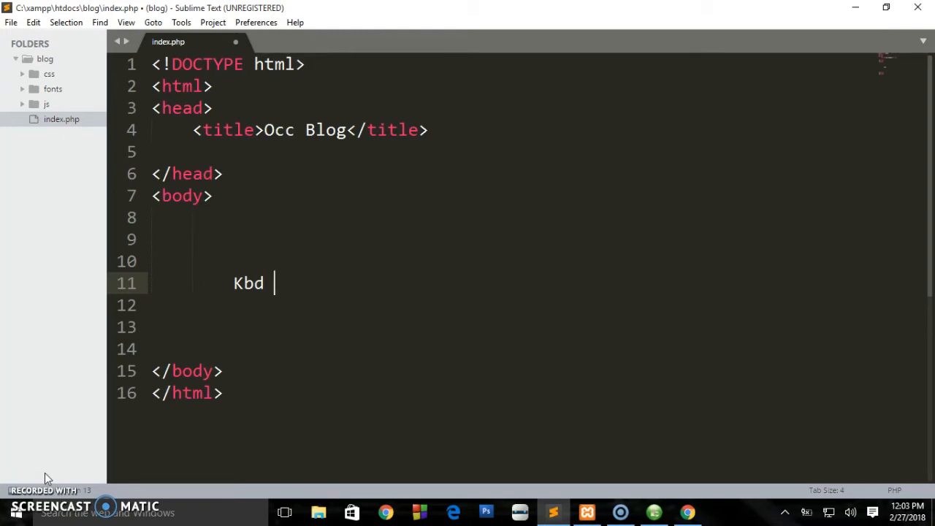
{"action": "mouse_move", "coordinate": [35, 324]}
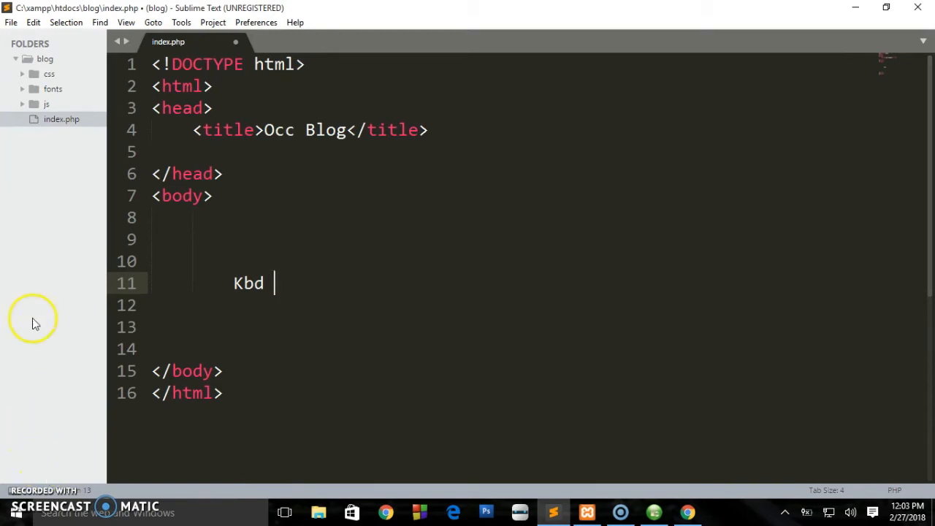
- Replace the stray Kbd word with a paragraph "Press ctrl + p to open the print dialog box"
{"action": "double_click", "coordinate": [249, 284]}
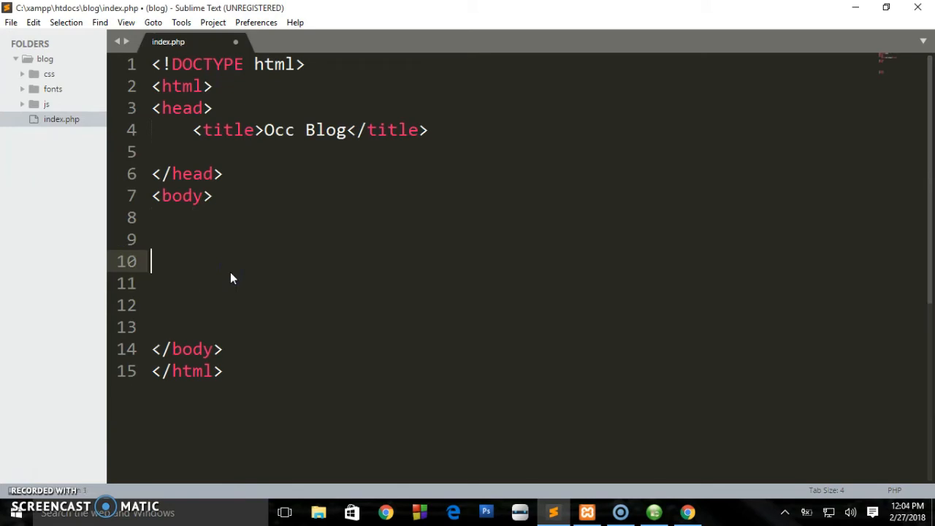
{"action": "type", "text": ",p"}
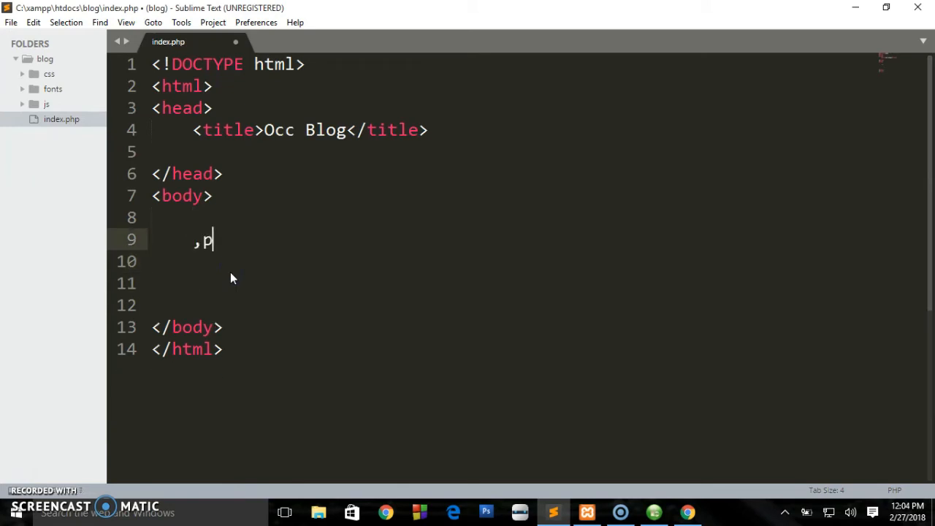
{"action": "type", "text": "<p>Press </p>"}
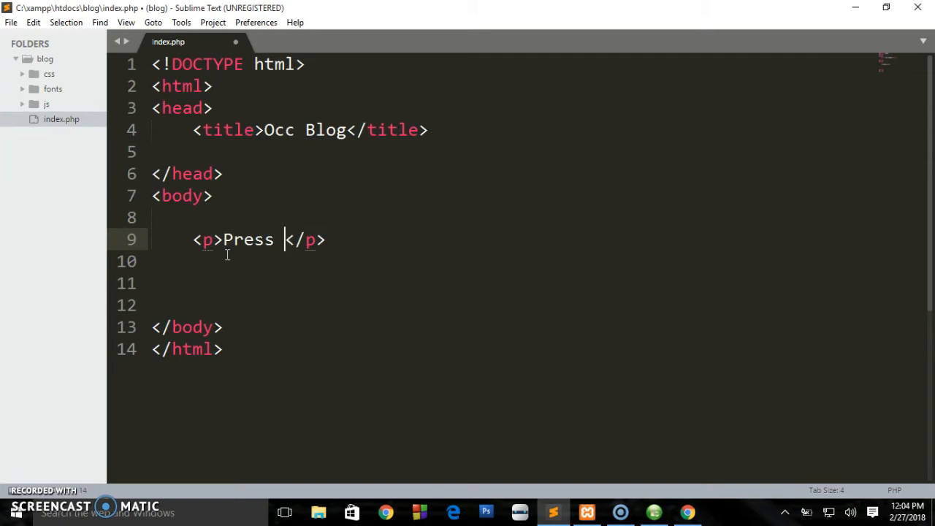
{"action": "type", "text": "ctrl"}
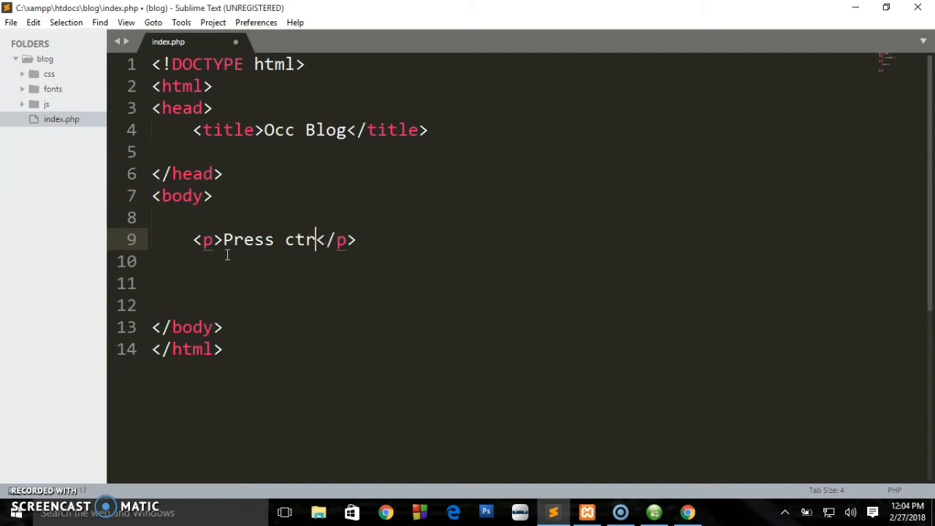
{"action": "type", "text": "l"}
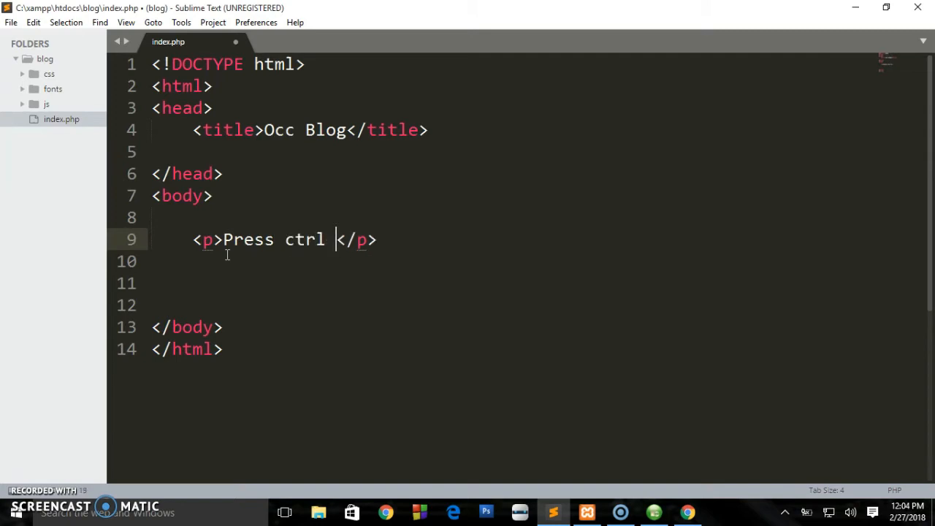
{"action": "type", "text": "+ p"}
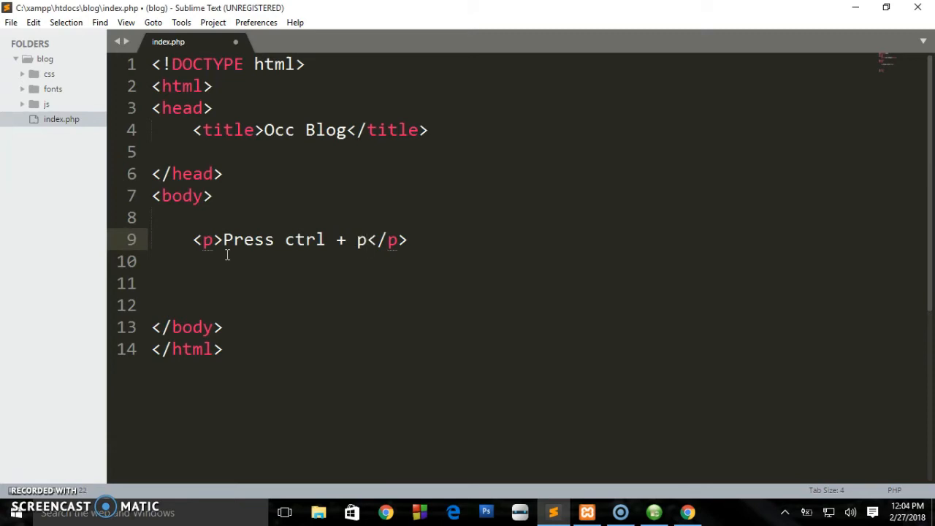
{"action": "type", "text": "to open t"}
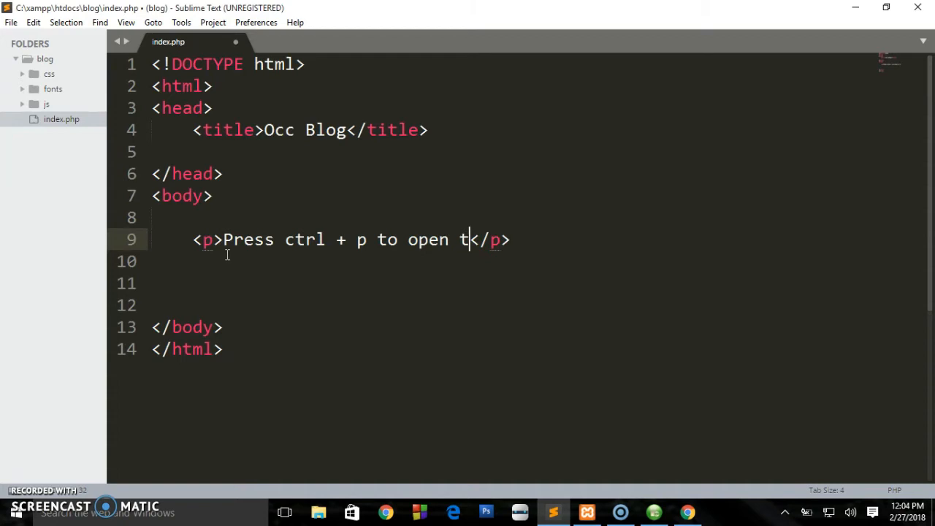
{"action": "type", "text": "he pri"}
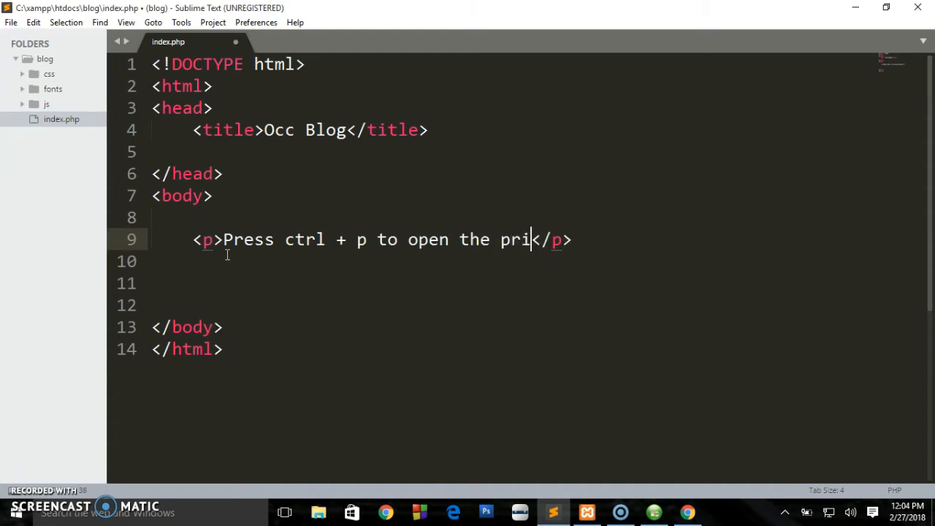
{"action": "type", "text": "nt dialog bo"}
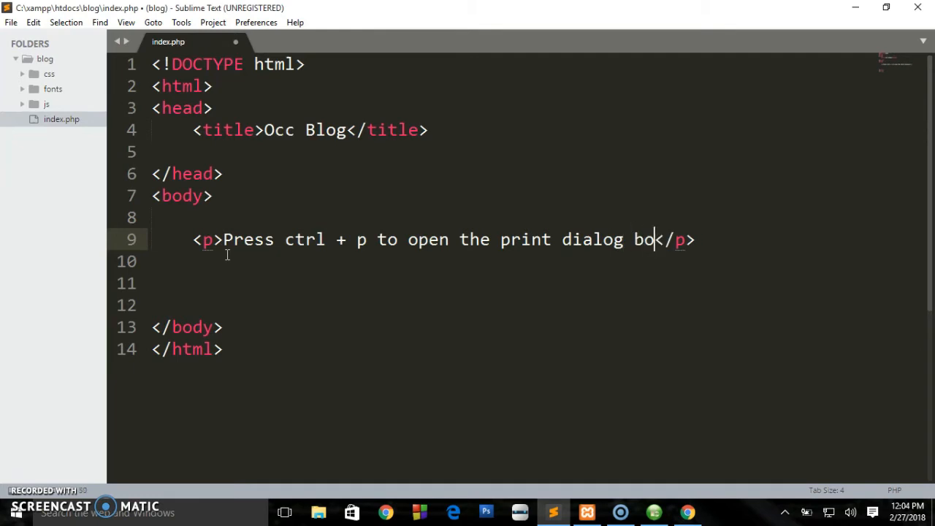
{"action": "type", "text": "x"}
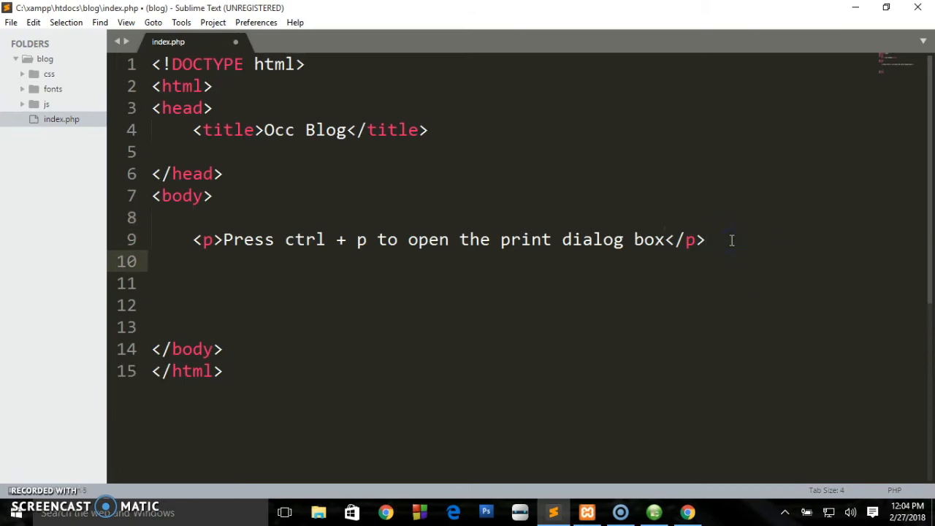
- Add a second paragraph "Press ctrl + V to paste from the clipboard"
{"action": "type", "text": "<p></p>"}
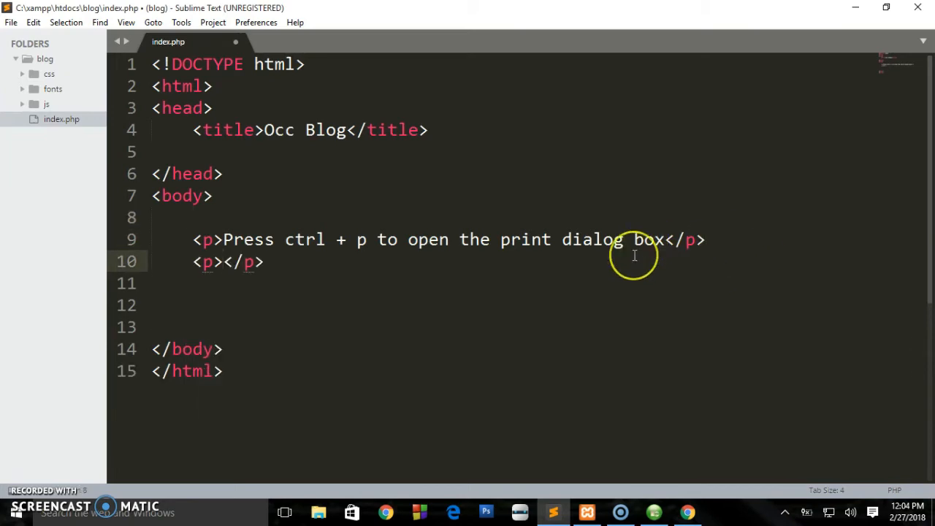
{"action": "type", "text": "Pre"}
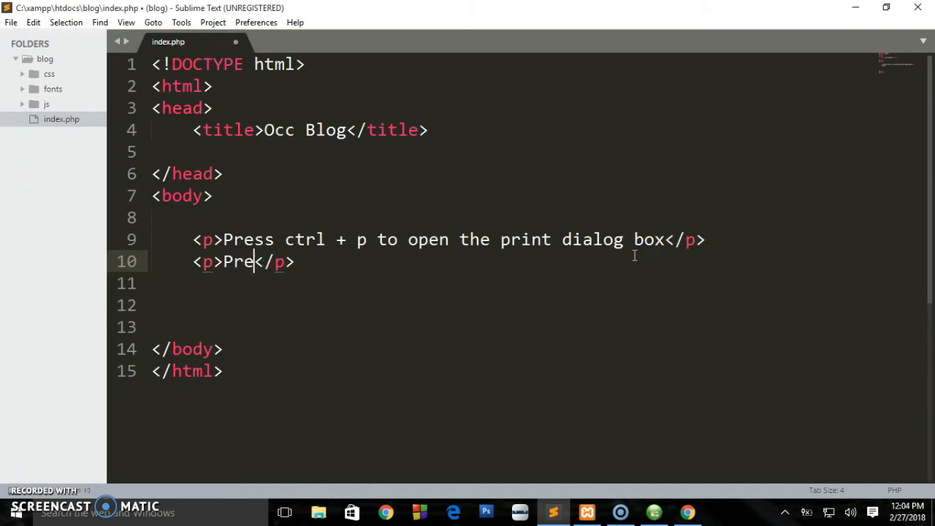
{"action": "type", "text": "ss ctr"}
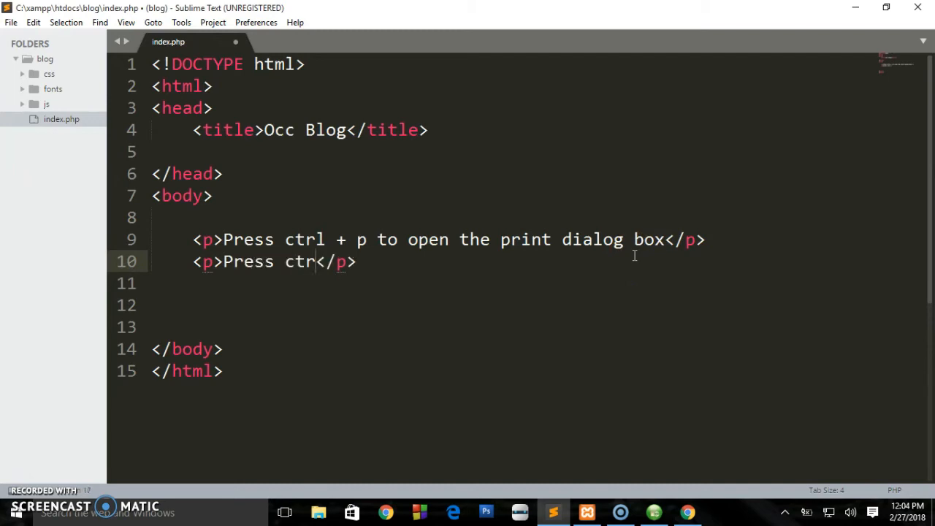
{"action": "type", "text": "l"}
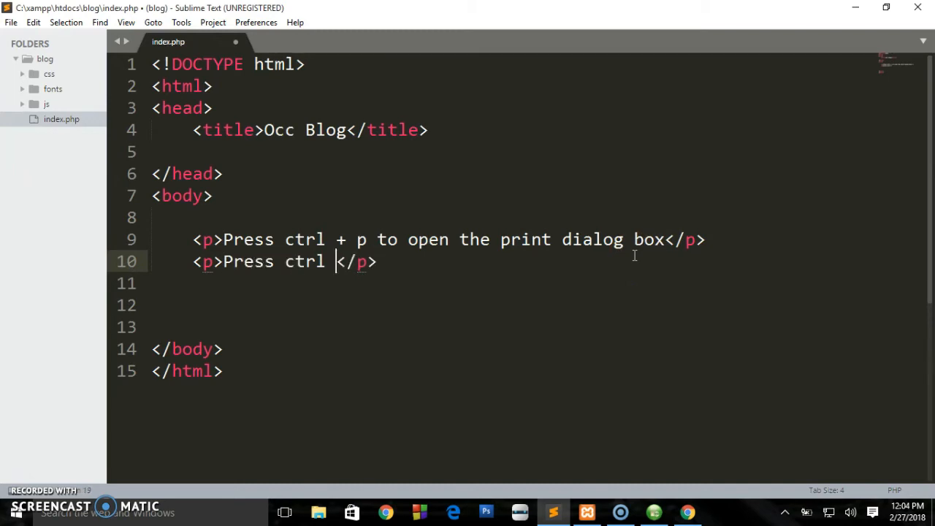
{"action": "type", "text": "+"}
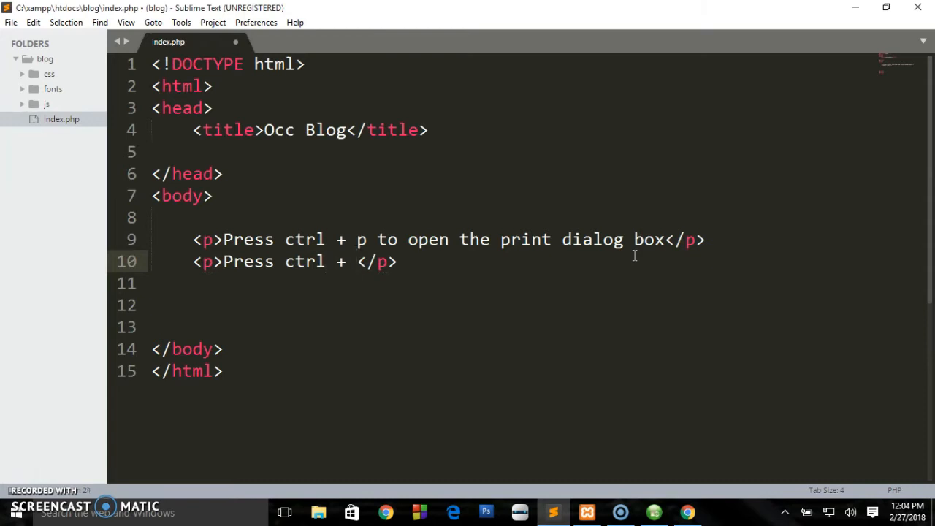
{"action": "type", "text": "V to"}
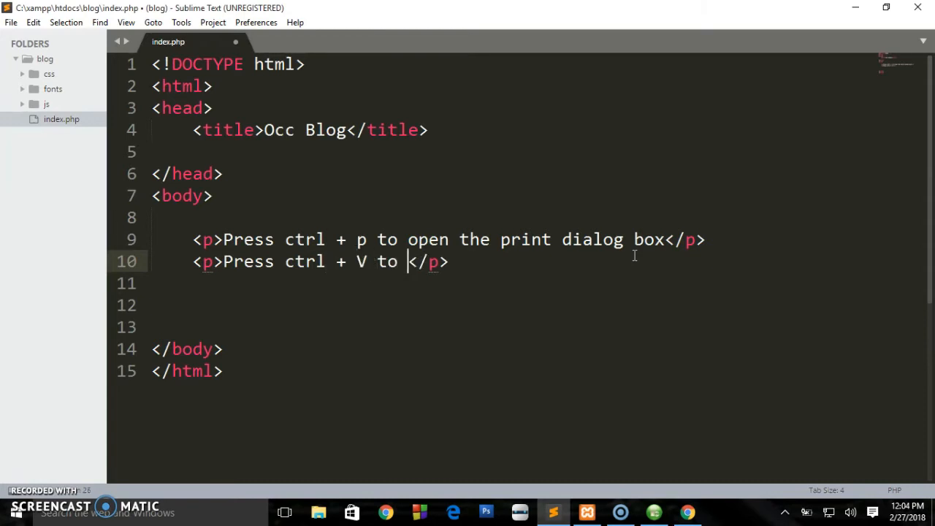
{"action": "type", "text": "paste"}
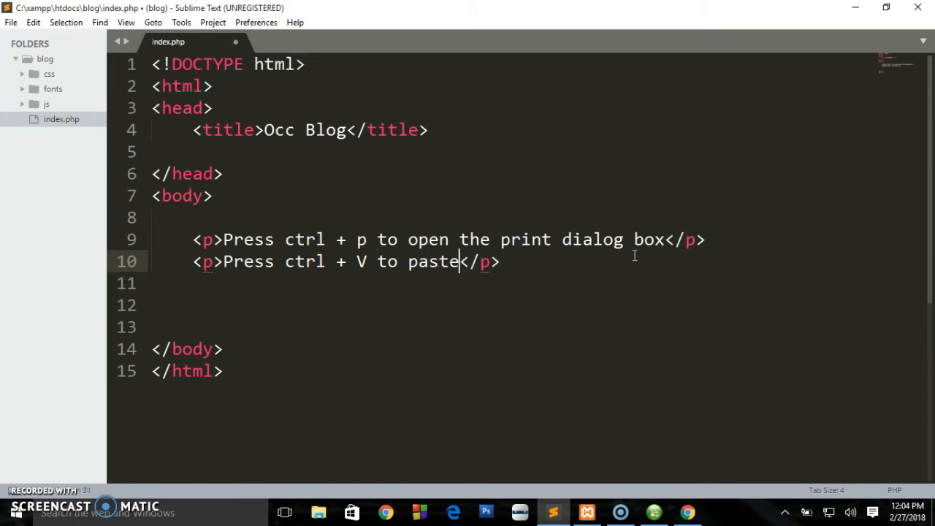
{"action": "type", "text": "from the"}
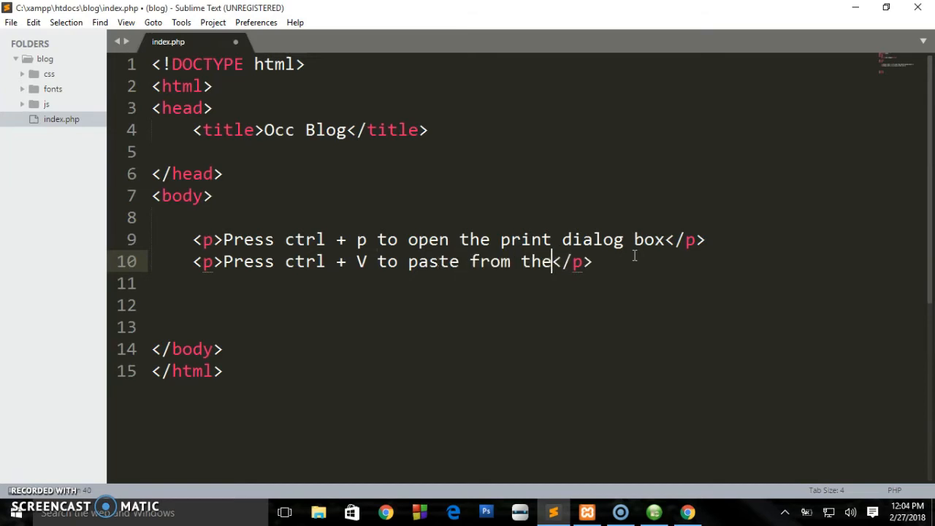
{"action": "type", "text": "cil"}
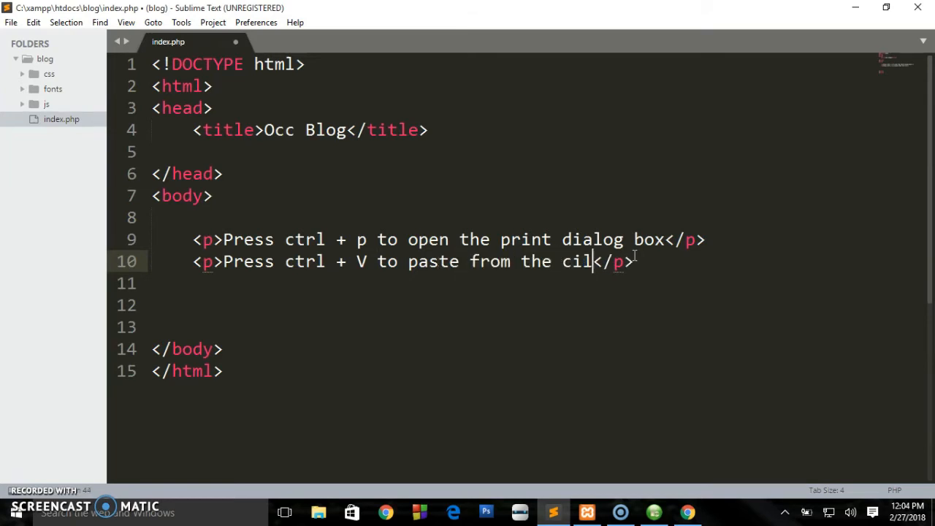
{"action": "type", "text": "pboard"}
{"action": "left_click", "coordinate": [513, 283]}
{"action": "type", "text": "<p></p>"}
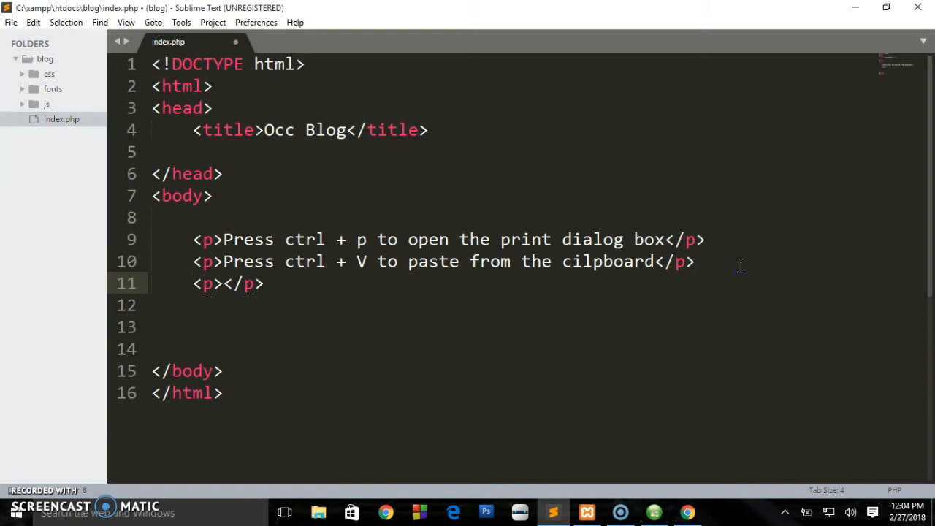
- Add a third paragraph "Press ctrl + Z to Undo" and save the file
{"action": "type", "text": "Press"}
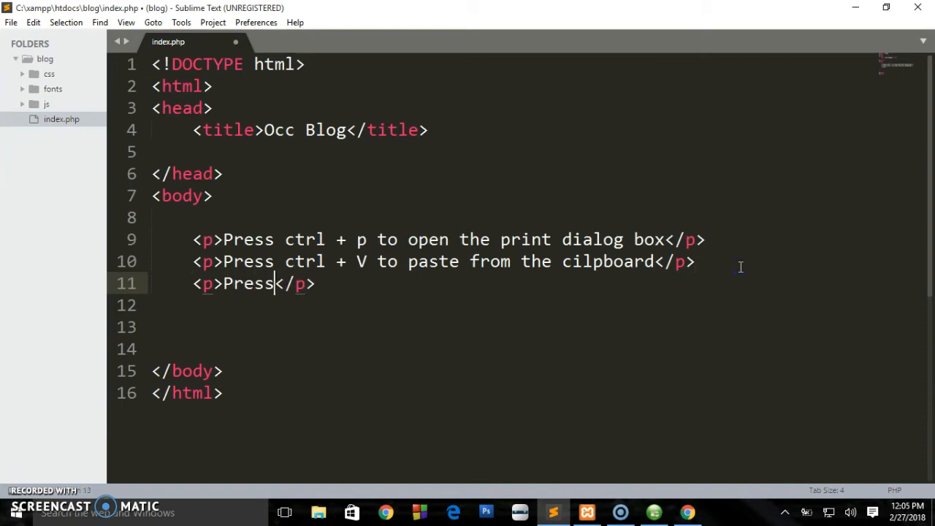
{"action": "type", "text": "ctr"}
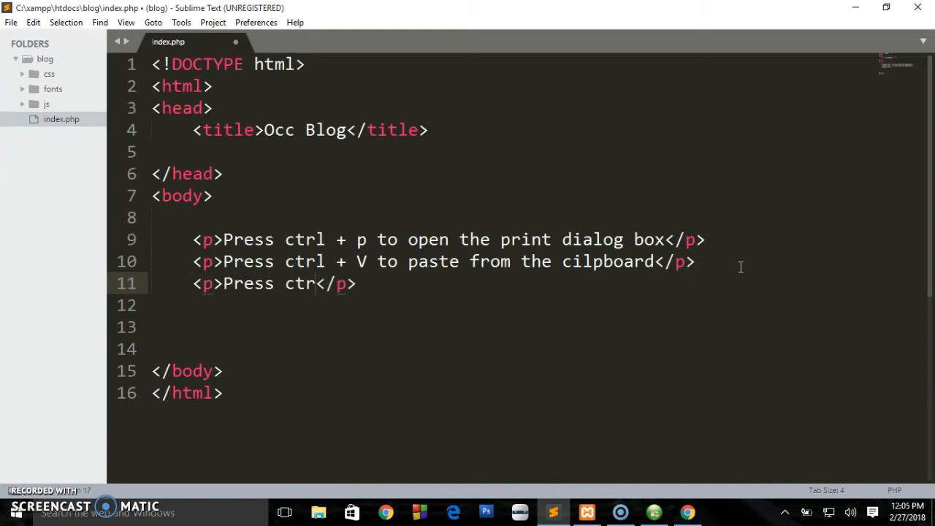
{"action": "type", "text": "l +"}
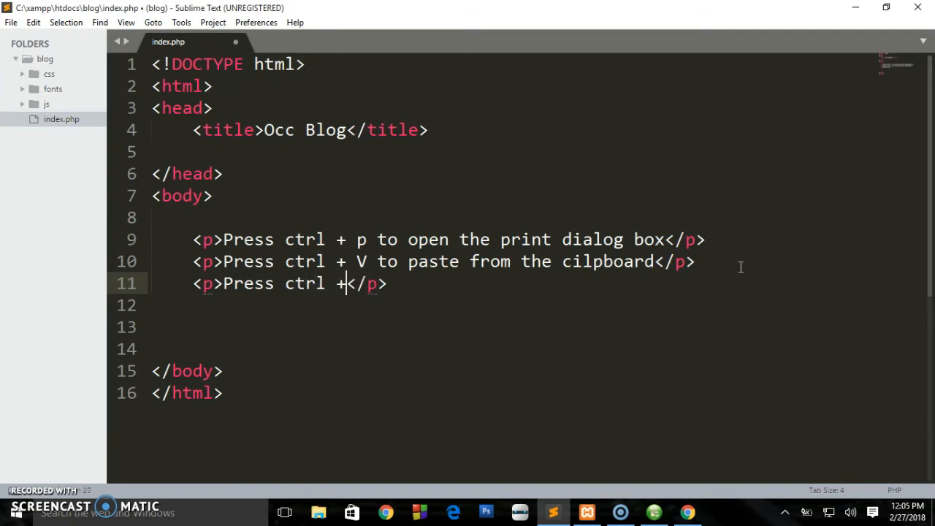
{"action": "type", "text": "Z"}
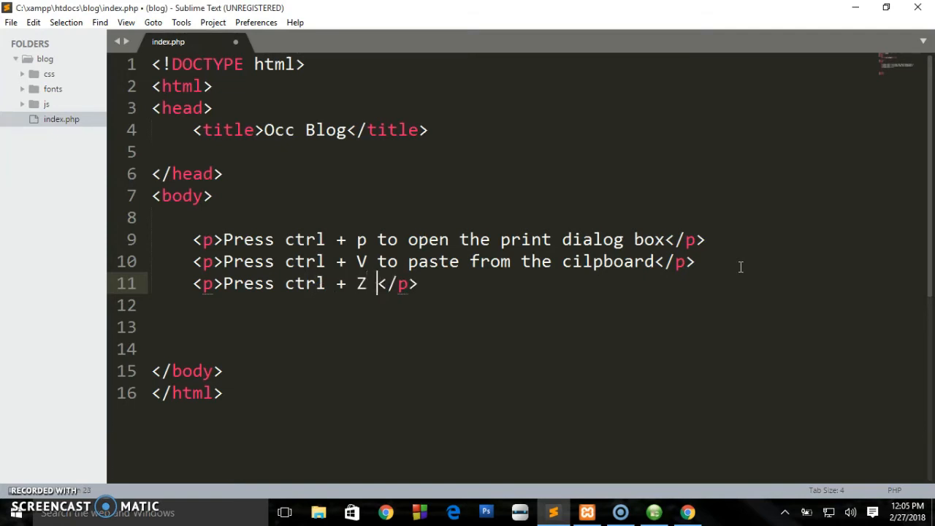
{"action": "type", "text": "to Ub"}
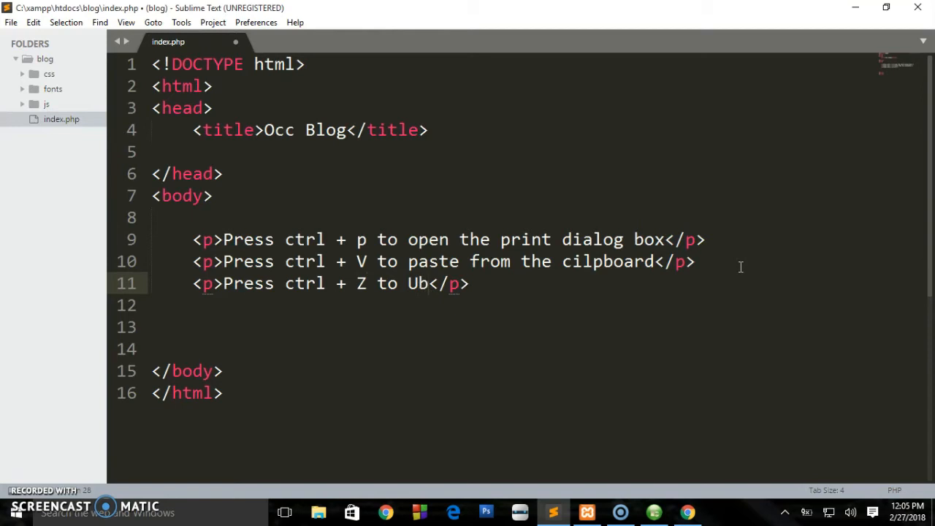
{"action": "type", "text": "ndo"}
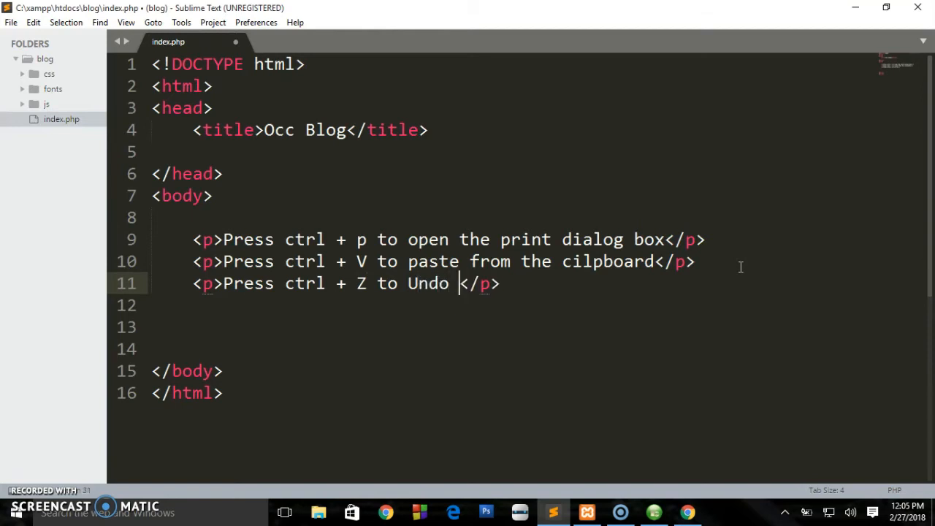
{"action": "key", "text": "ctrl+s"}
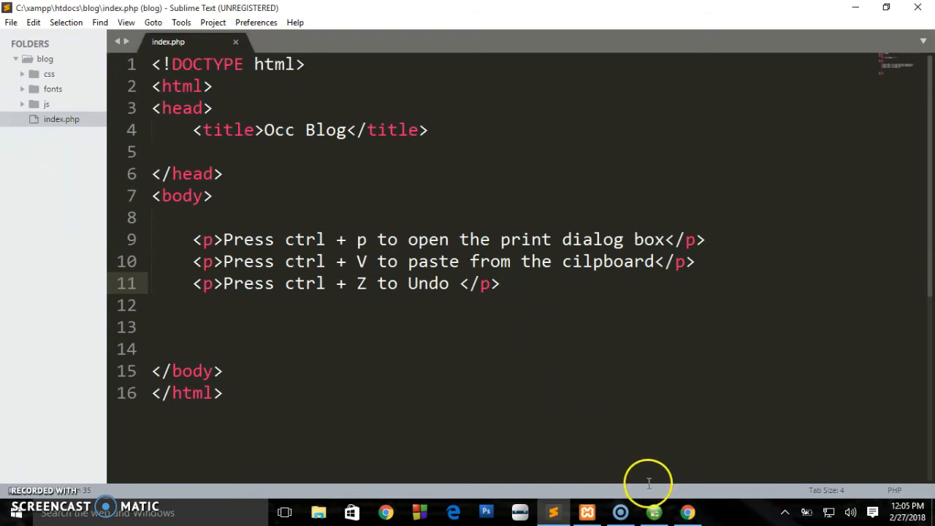
- Preview localhost/blog/index.php in Chrome, showing the three shortcut sentences unstyled
{"action": "left_click", "coordinate": [687, 512]}
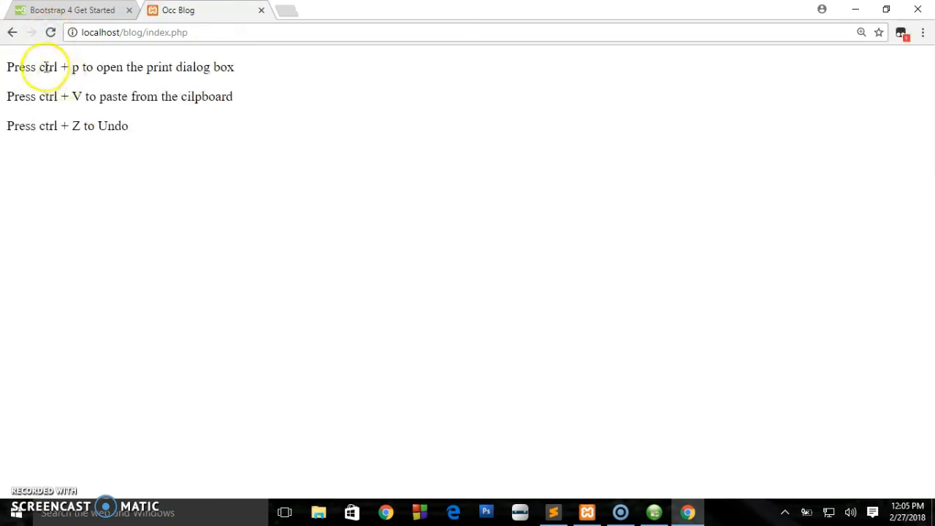
{"action": "left_click_drag", "start_coordinate": [38, 68], "coordinate": [82, 67]}
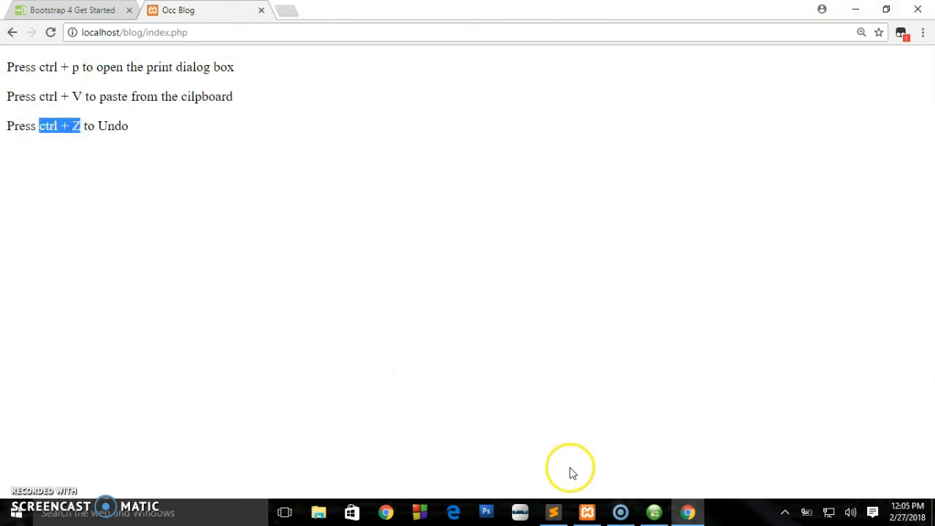
- Wrap ctrl + p, ctrl + V and ctrl + Z in <kbd> tags and save
{"action": "left_click", "coordinate": [552, 512]}
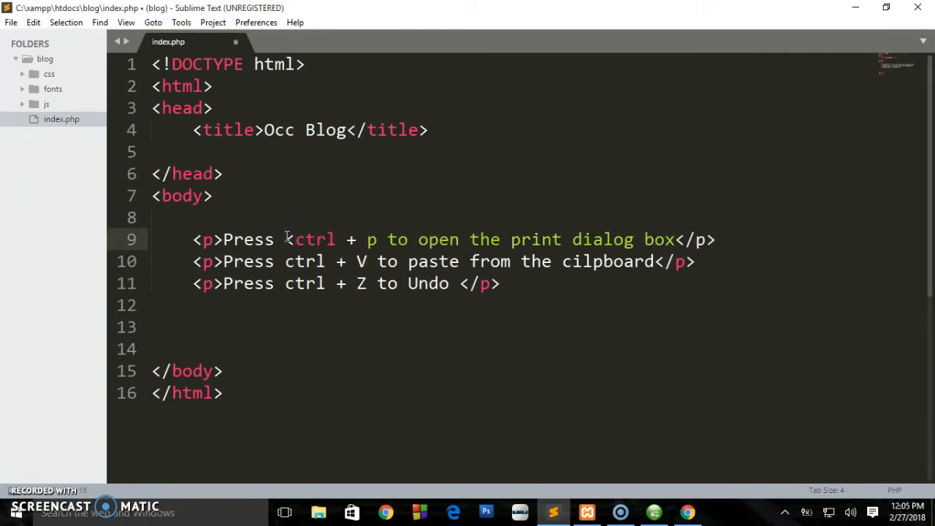
{"action": "type", "text": "kbs"}
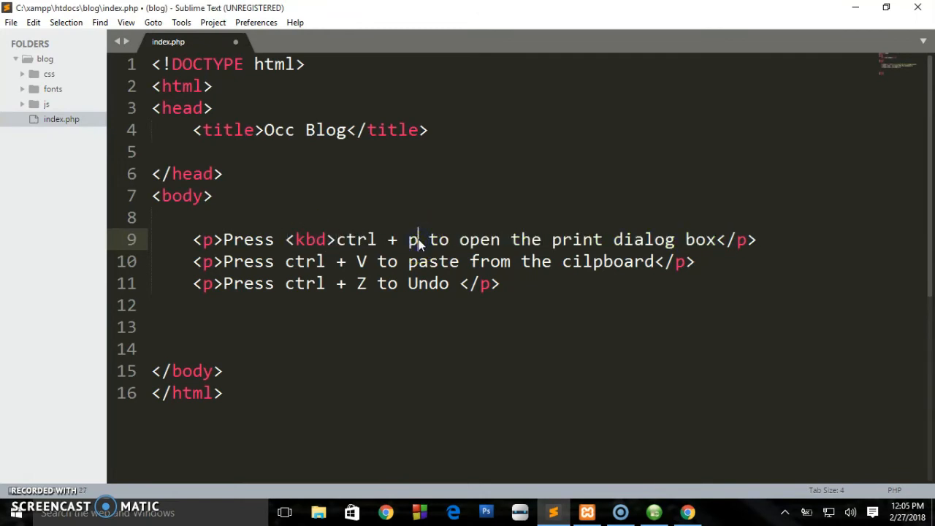
{"action": "type", "text": "</kbd>"}
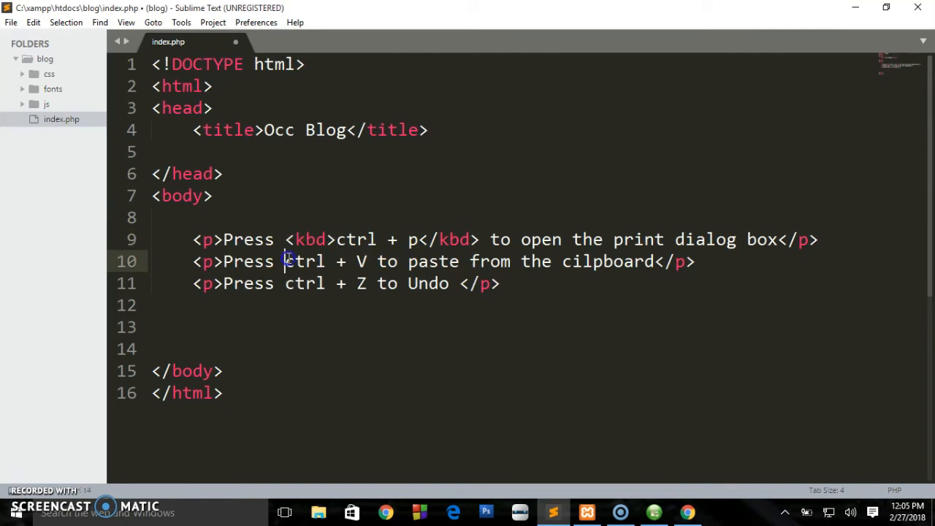
{"action": "type", "text": "<kbd>"}
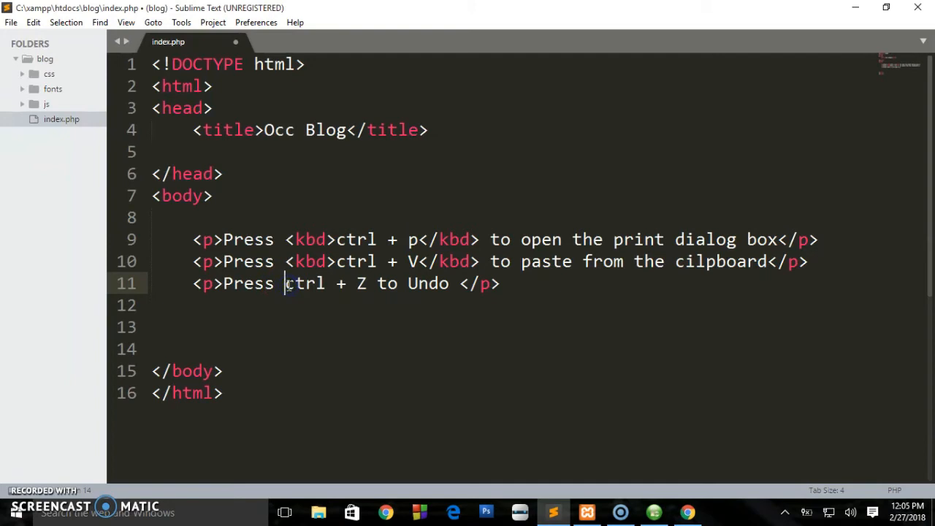
{"action": "type", "text": "<kbd>"}
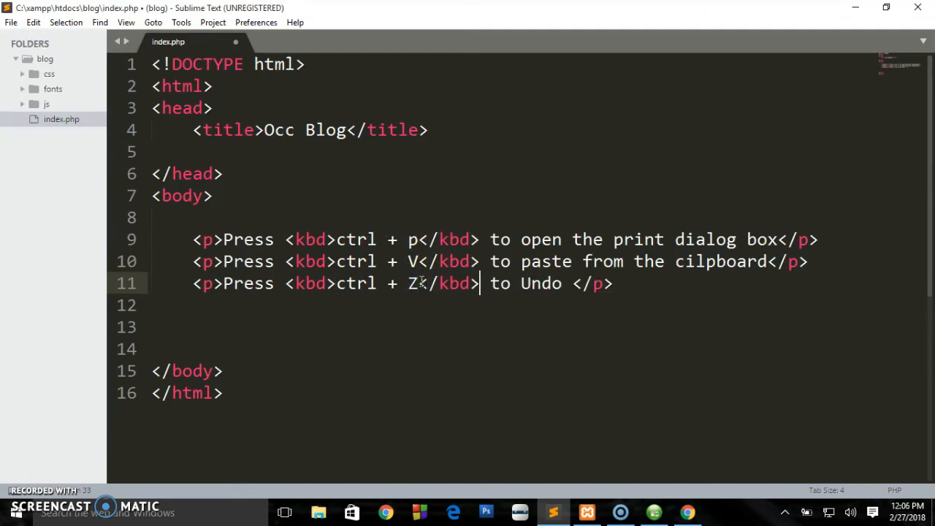
{"action": "key", "text": "ctrl+s"}
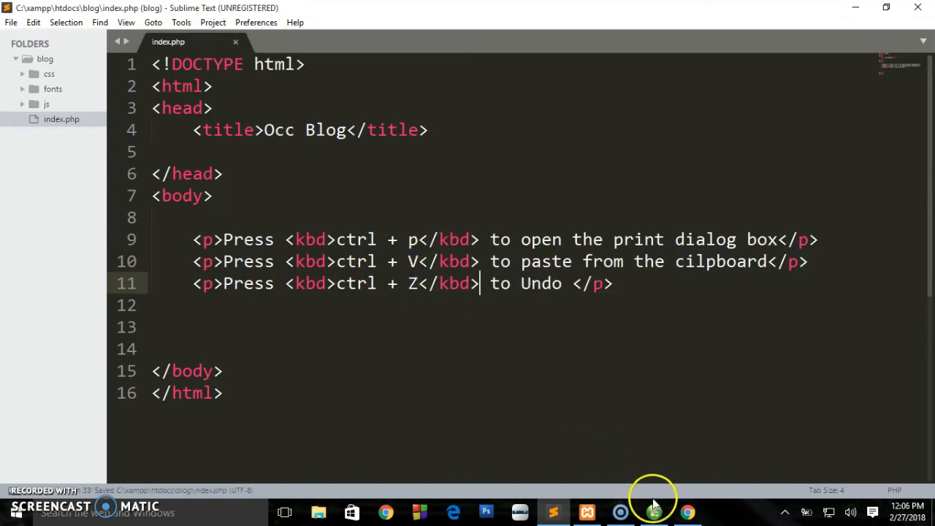
- Reload the Chrome preview so the key combinations render in monospace keyboard style
{"action": "left_click", "coordinate": [687, 512]}
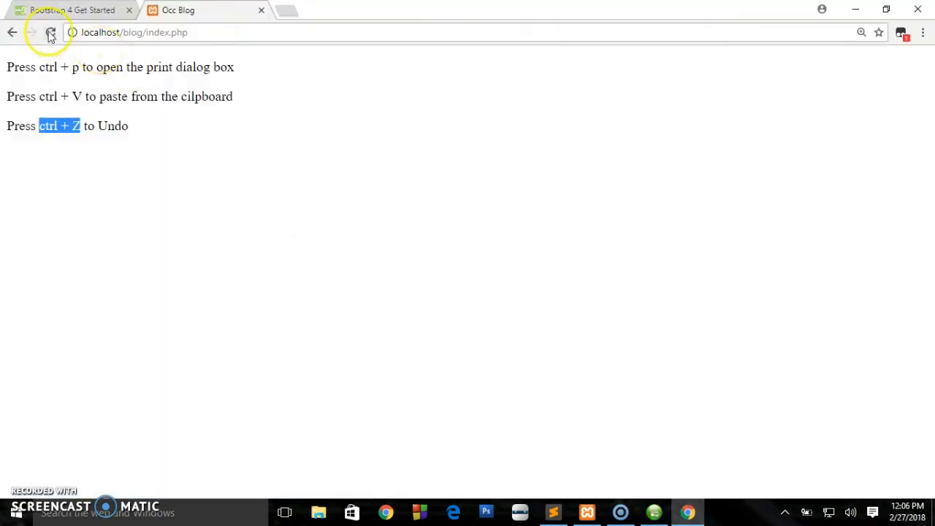
{"action": "left_click", "coordinate": [52, 32]}
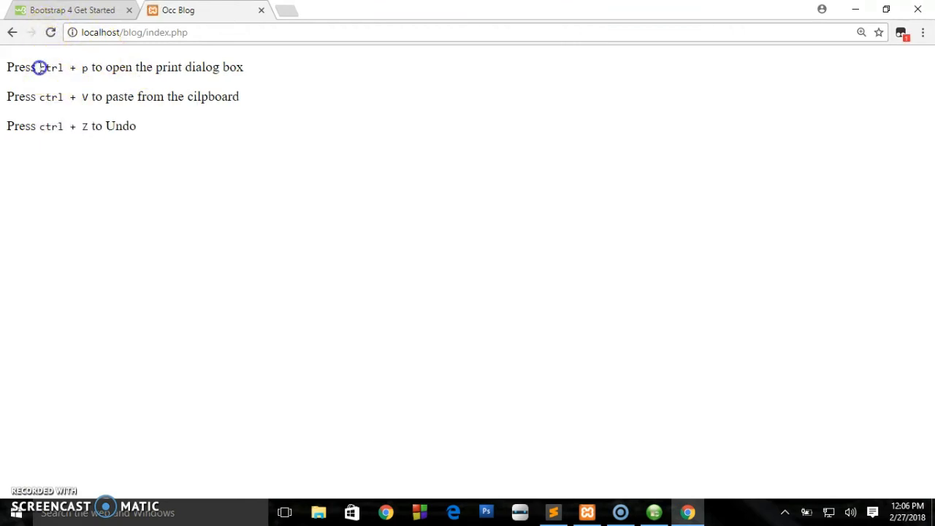
{"action": "left_click_drag", "start_coordinate": [38, 67], "coordinate": [89, 67]}
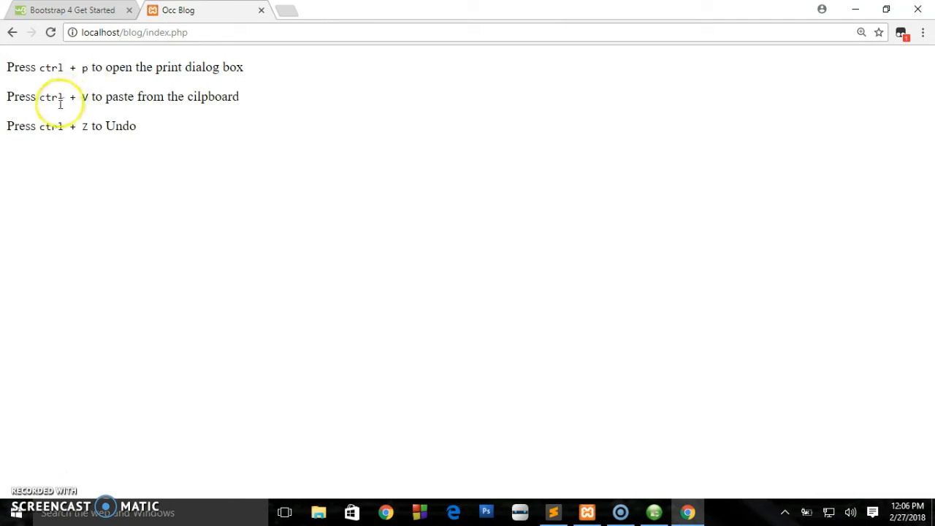
{"action": "mouse_move", "coordinate": [51, 91]}
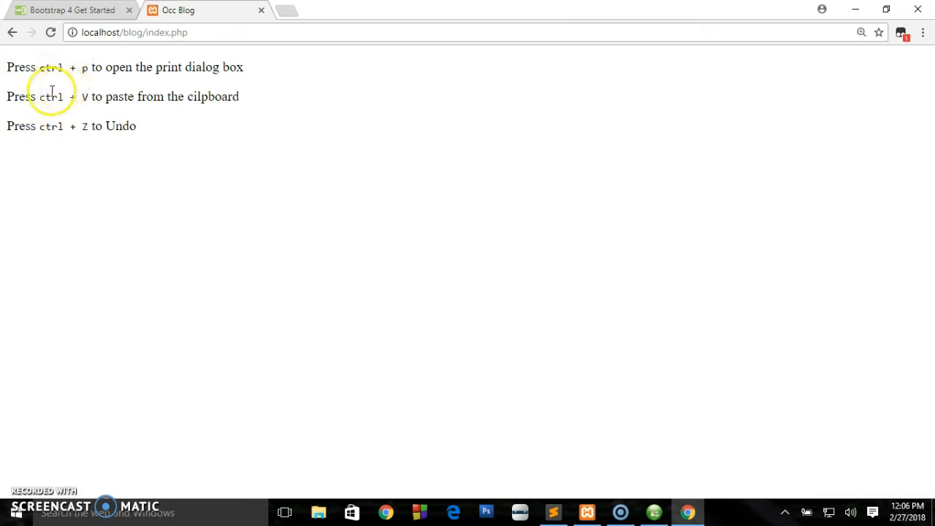
{"action": "mouse_move", "coordinate": [81, 139]}
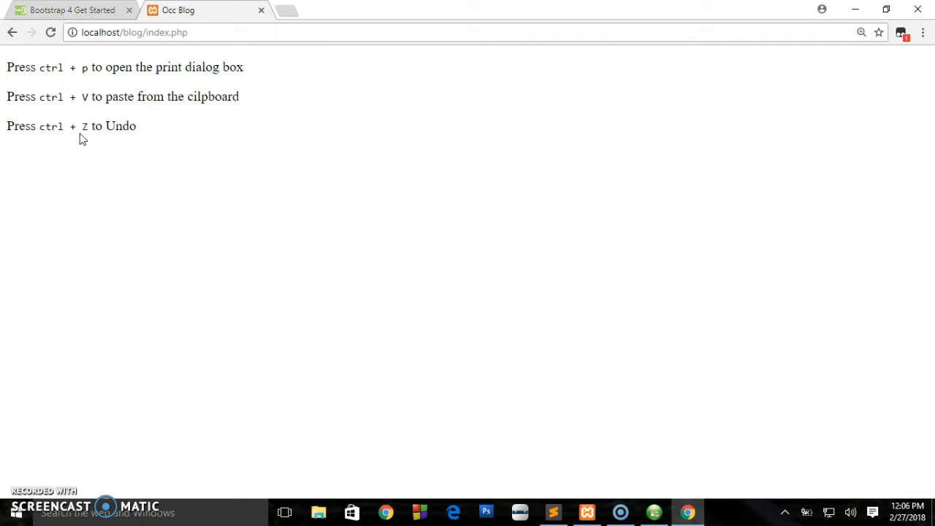
{"action": "mouse_move", "coordinate": [532, 399]}
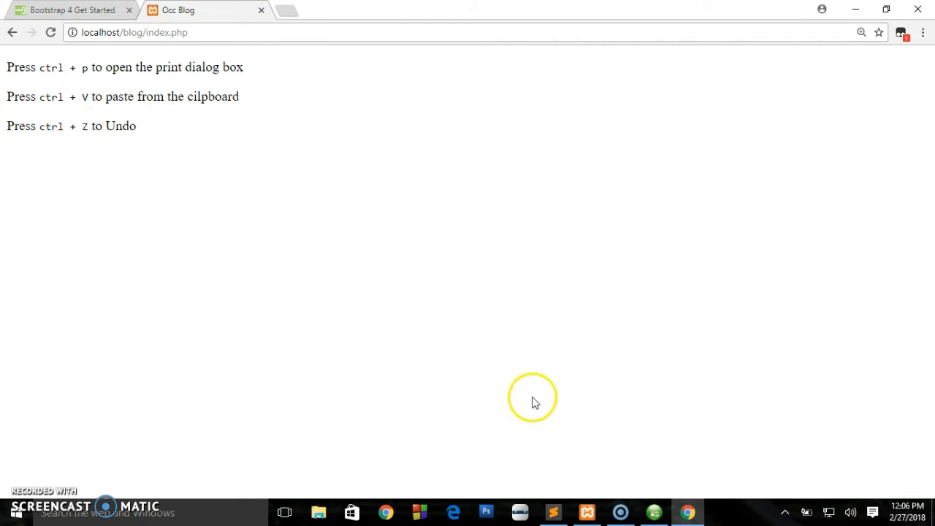
- Expand the project's css folder to check its stylesheets, then return to the browser
{"action": "left_click", "coordinate": [554, 511]}
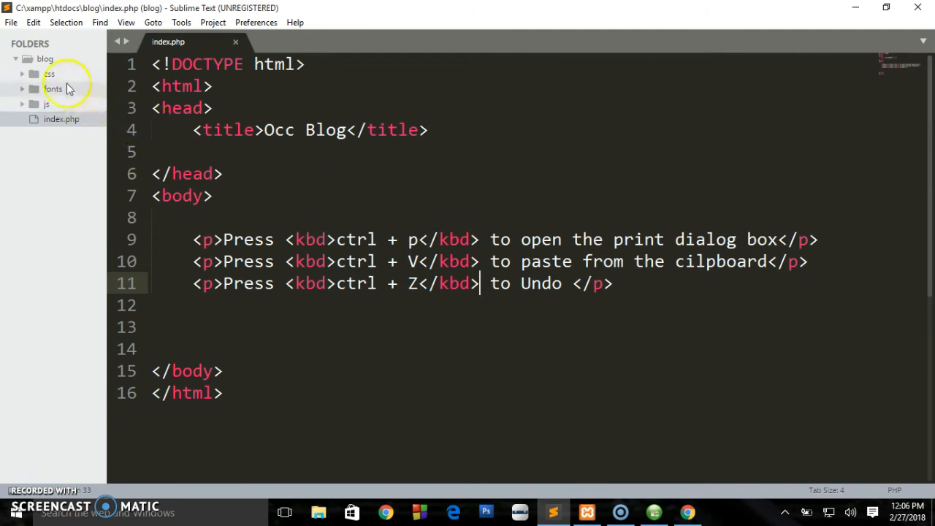
{"action": "left_click", "coordinate": [49, 73]}
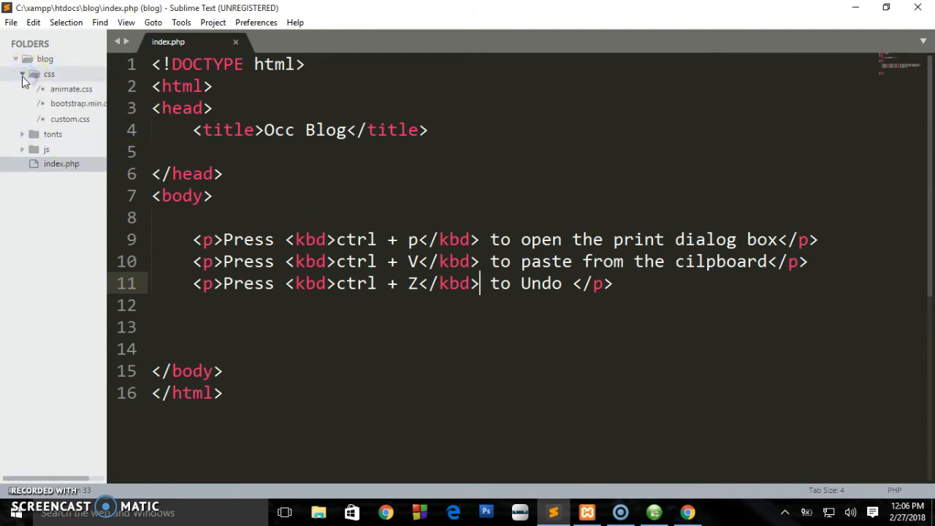
{"action": "left_click", "coordinate": [24, 73]}
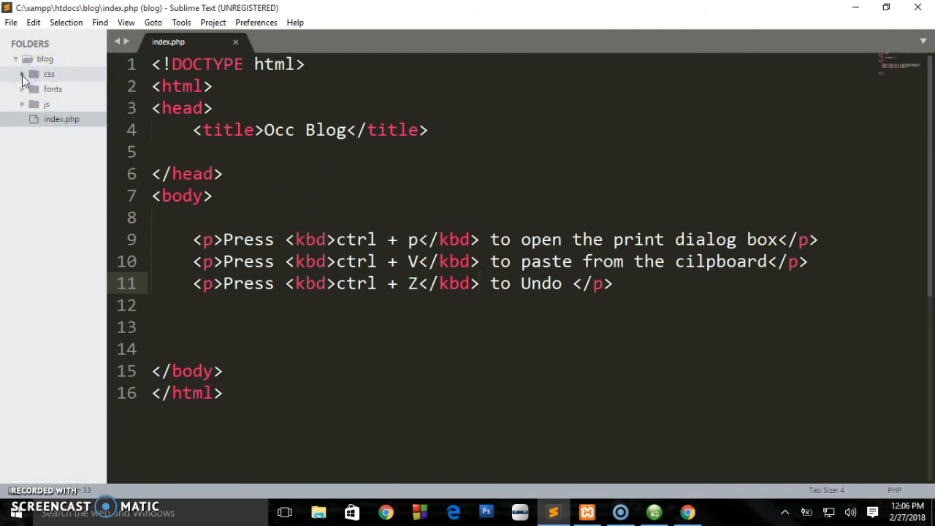
{"action": "left_click", "coordinate": [24, 73]}
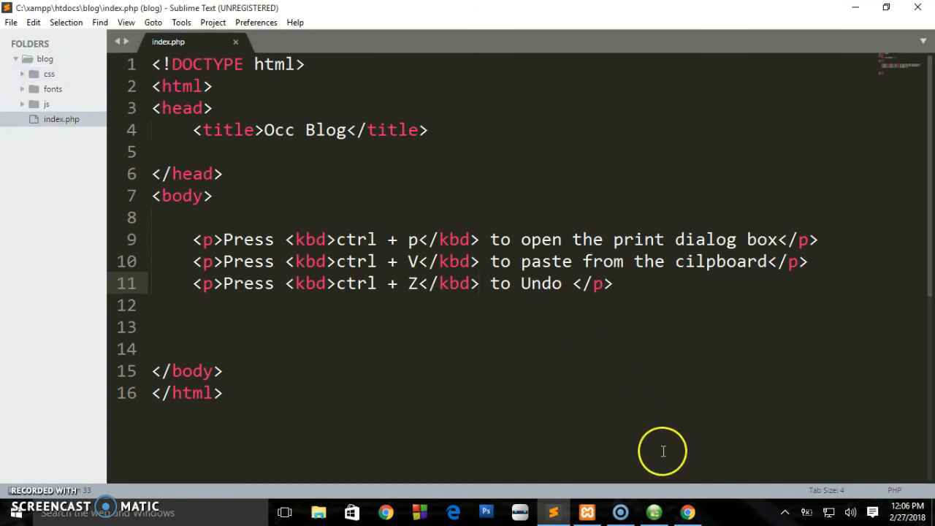
{"action": "left_click", "coordinate": [687, 511]}
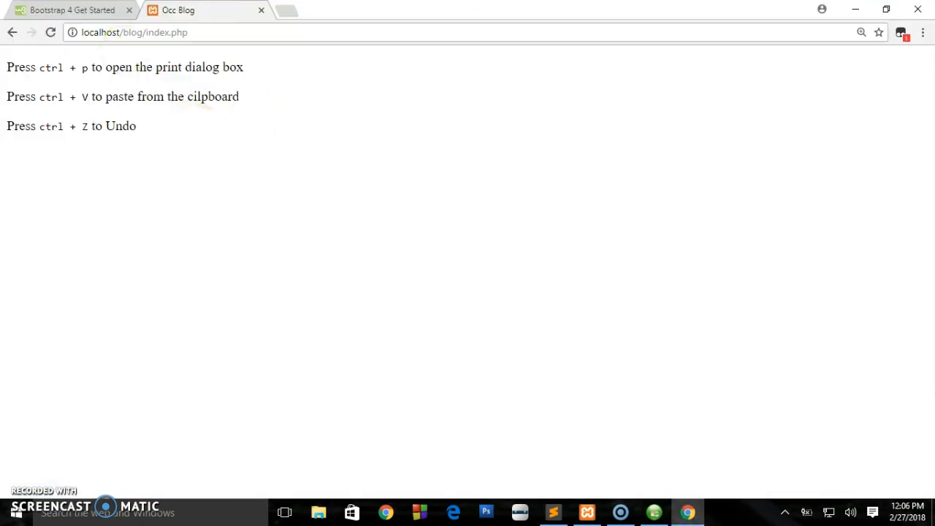
- Select the Bootstrap 4 MaxCDN stylesheet link code on the w3schools Get Started page
{"action": "left_click", "coordinate": [70, 8]}
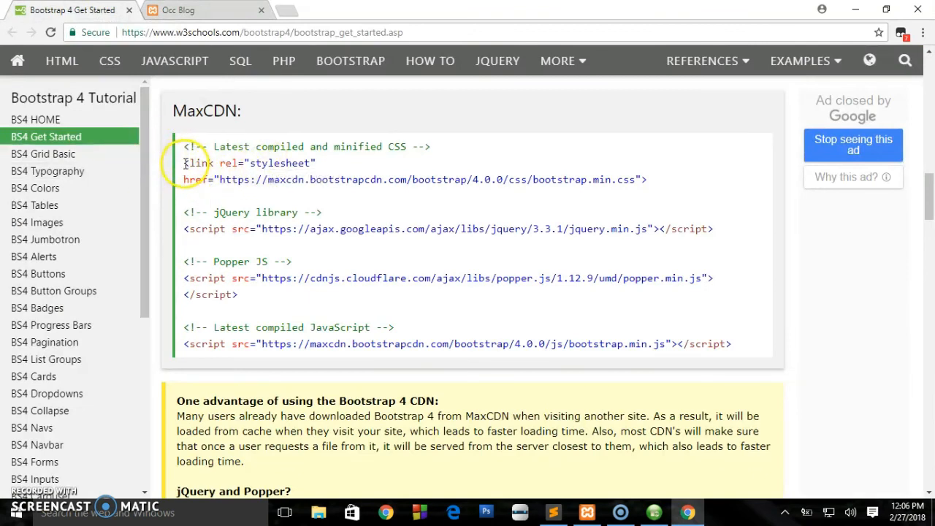
{"action": "left_click_drag", "start_coordinate": [184, 162], "coordinate": [312, 180]}
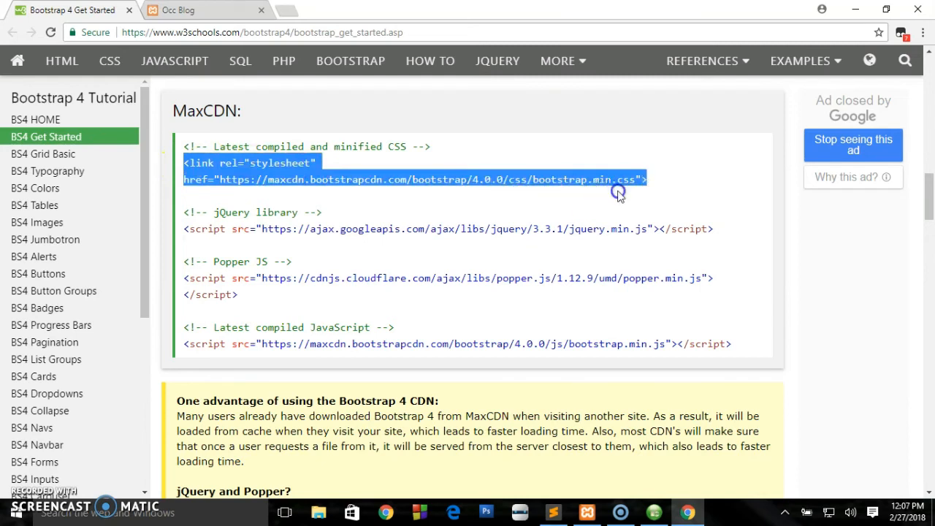
{"action": "mouse_move", "coordinate": [655, 188]}
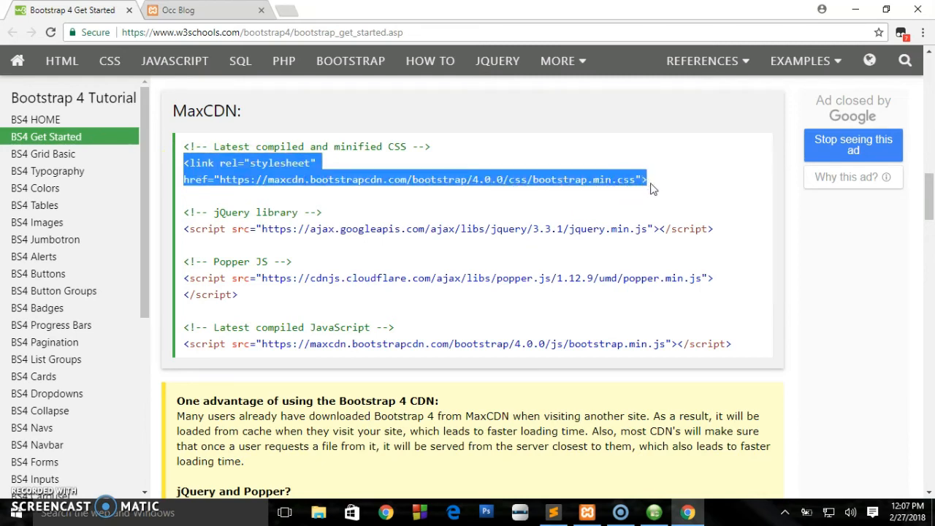
{"action": "mouse_move", "coordinate": [649, 431]}
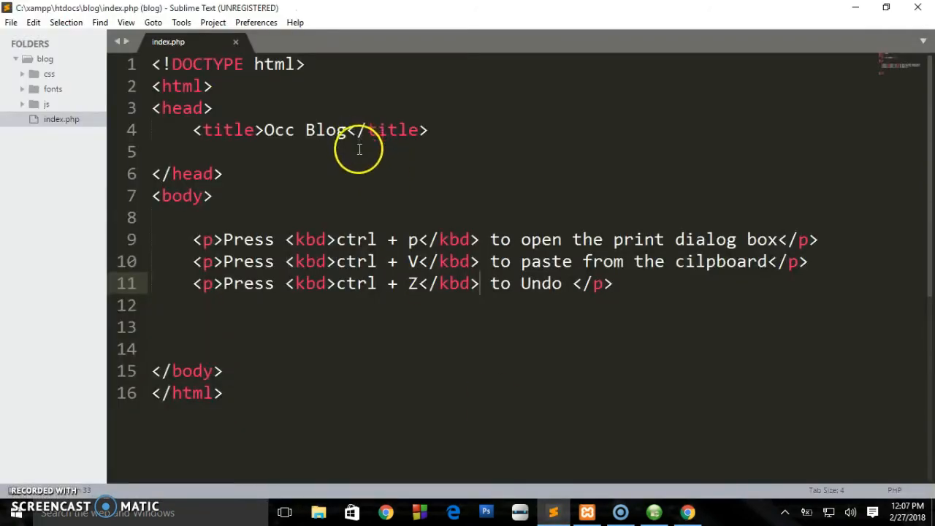
- Paste the CDN link after the title and wrap the paragraphs in <div class="container">, then save
{"action": "left_click", "coordinate": [358, 150]}
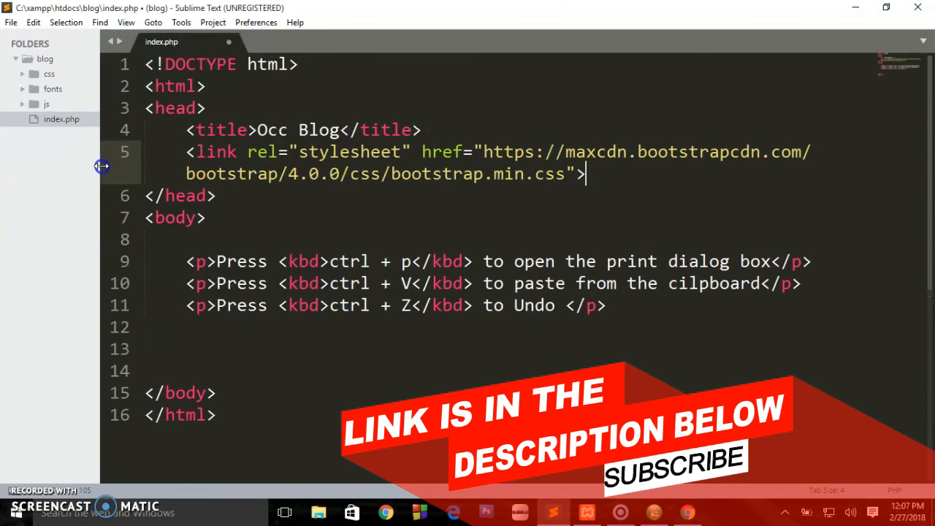
{"action": "key", "text": "ctrl+s"}
{"action": "type", "text": "<"}
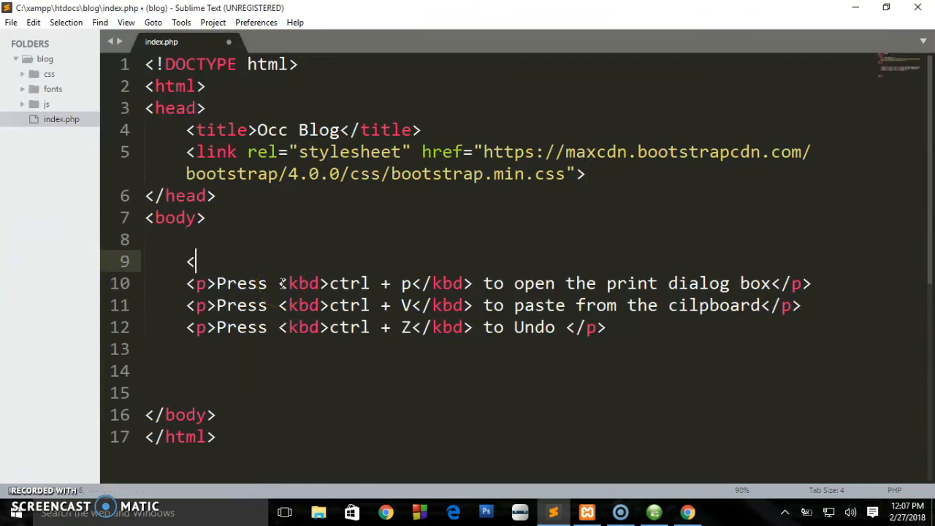
{"action": "type", "text": "div class=\""}
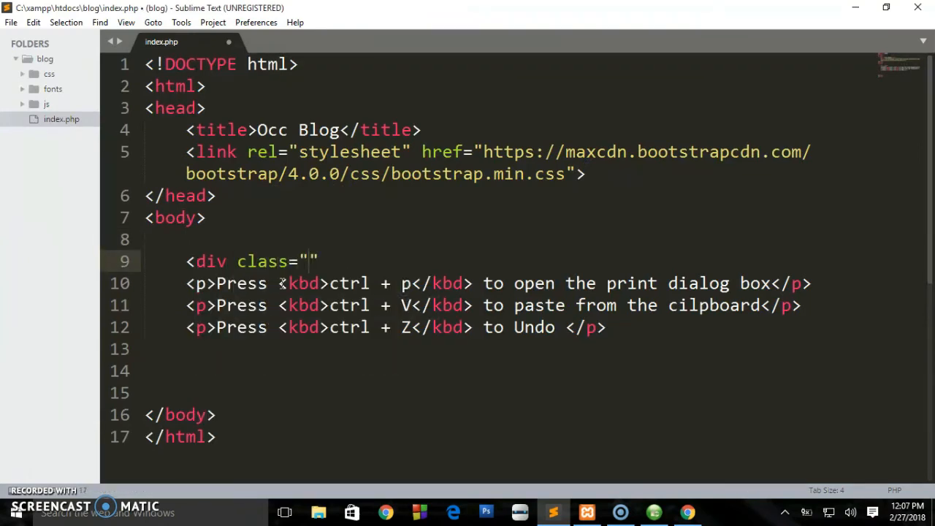
{"action": "type", "text": "contai"}
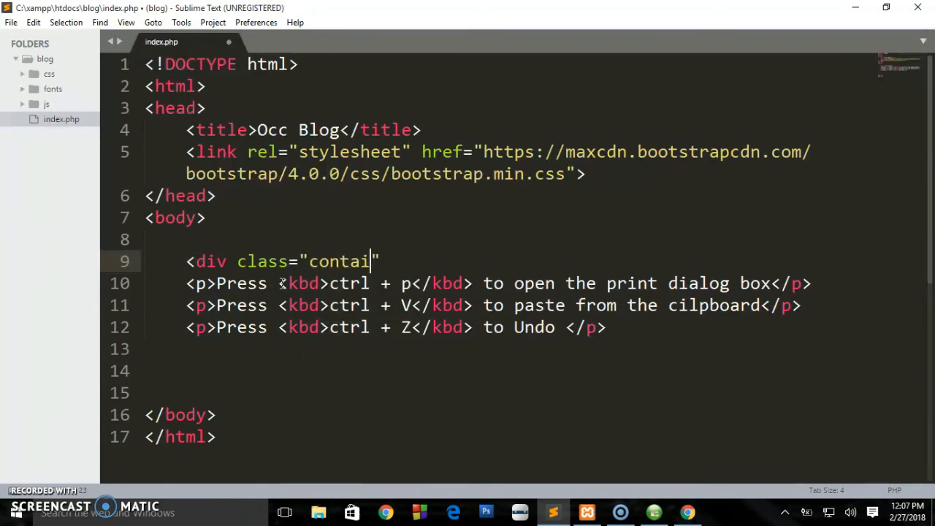
{"action": "type", "text": "ner\""}
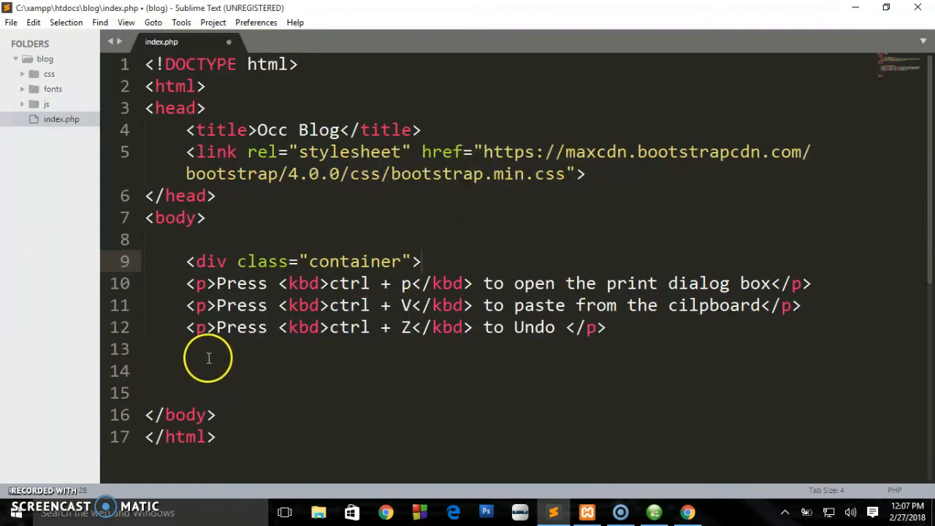
{"action": "type", "text": "</div>"}
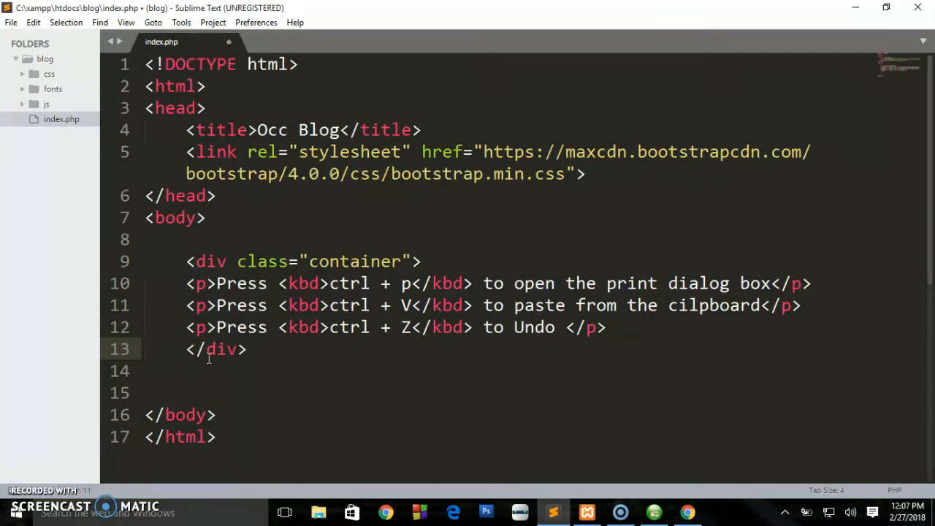
{"action": "key", "text": "ctrl+s"}
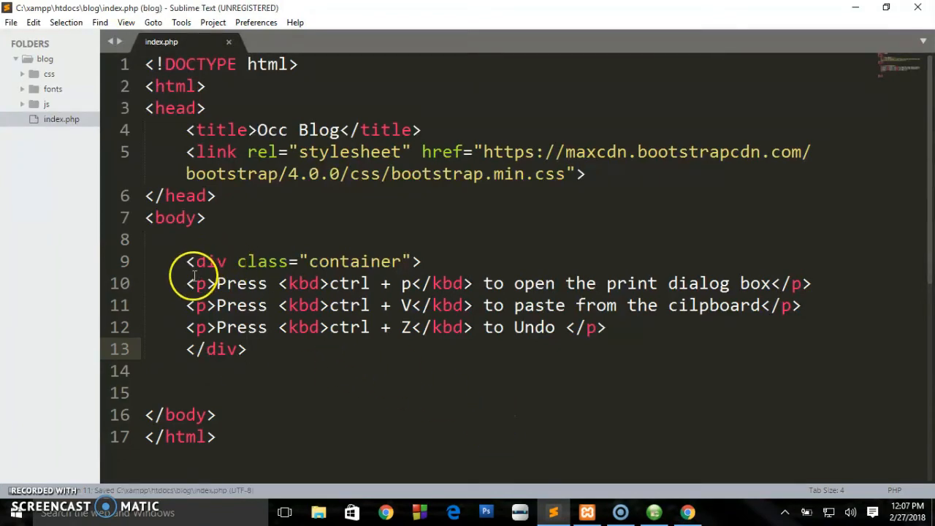
- Reload the Occ Blog tab so the shortcuts appear as dark Bootstrap keyboard badges
{"action": "left_click", "coordinate": [687, 512]}
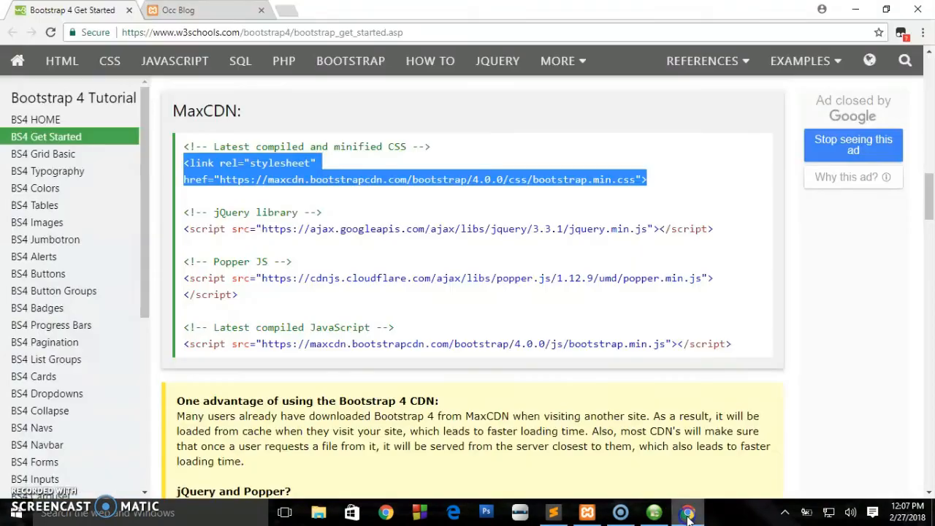
{"action": "left_click", "coordinate": [178, 9]}
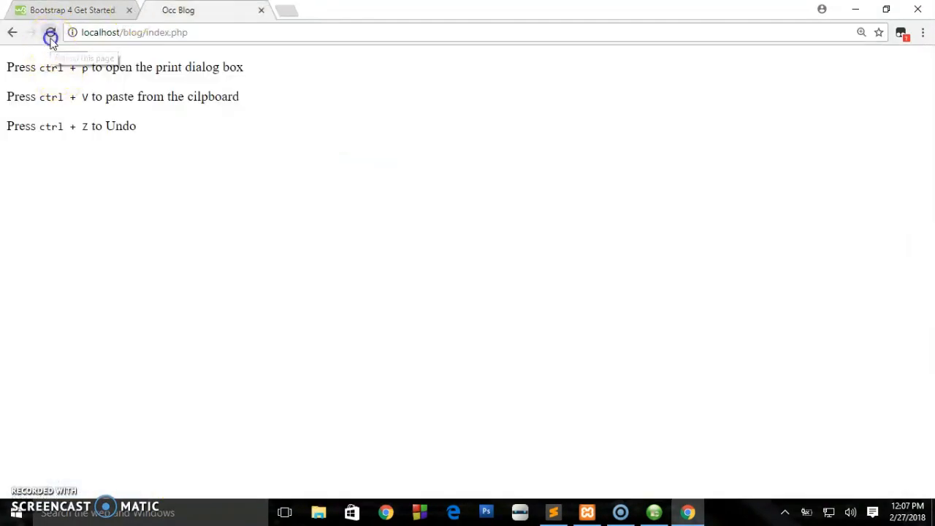
{"action": "left_click", "coordinate": [51, 33]}
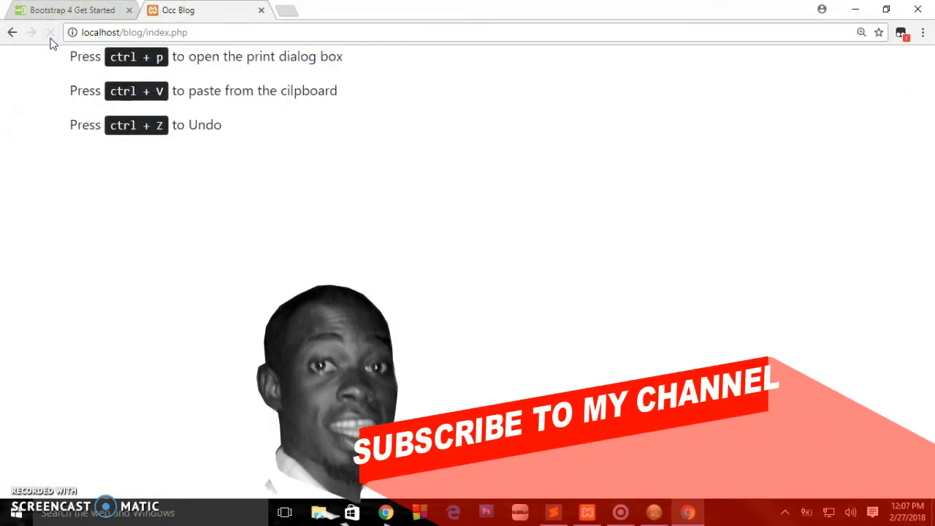
{"action": "left_click", "coordinate": [50, 32]}
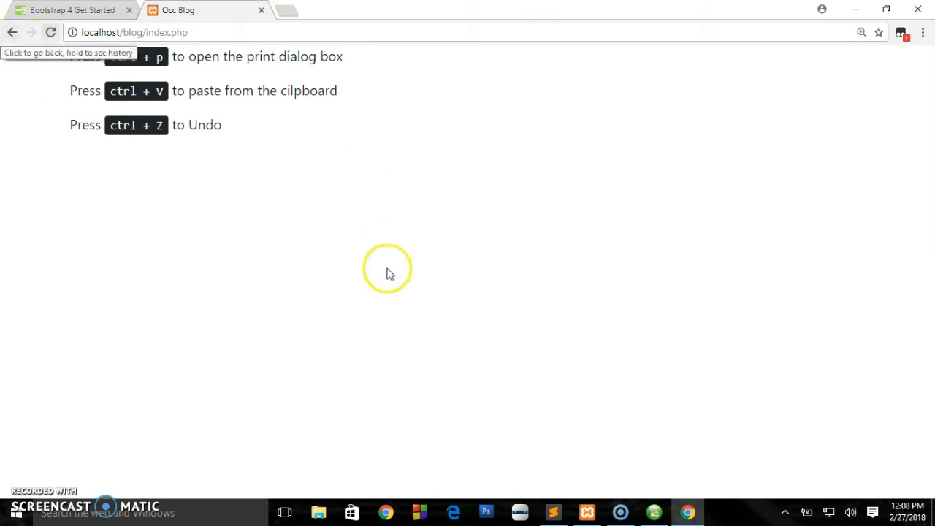
{"action": "mouse_move", "coordinate": [553, 510]}
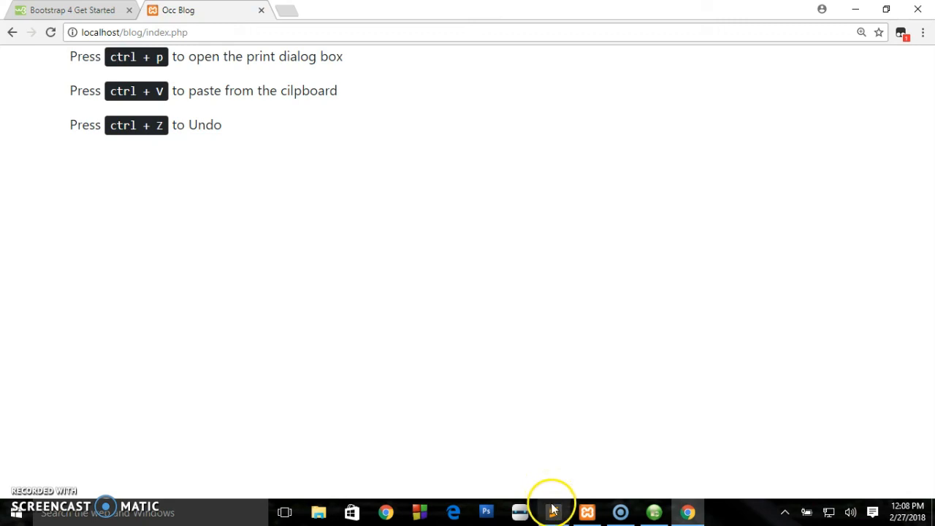
{"action": "left_click", "coordinate": [552, 512]}
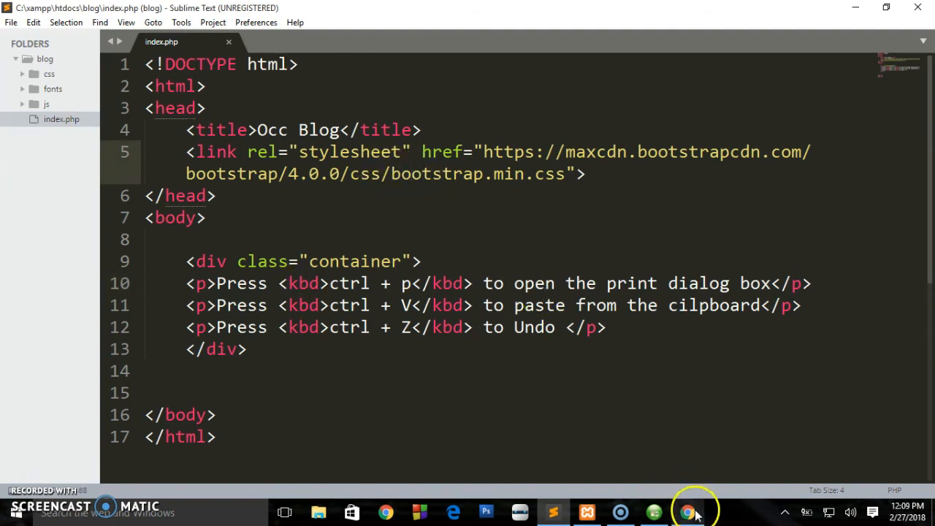
{"action": "left_click", "coordinate": [687, 512]}
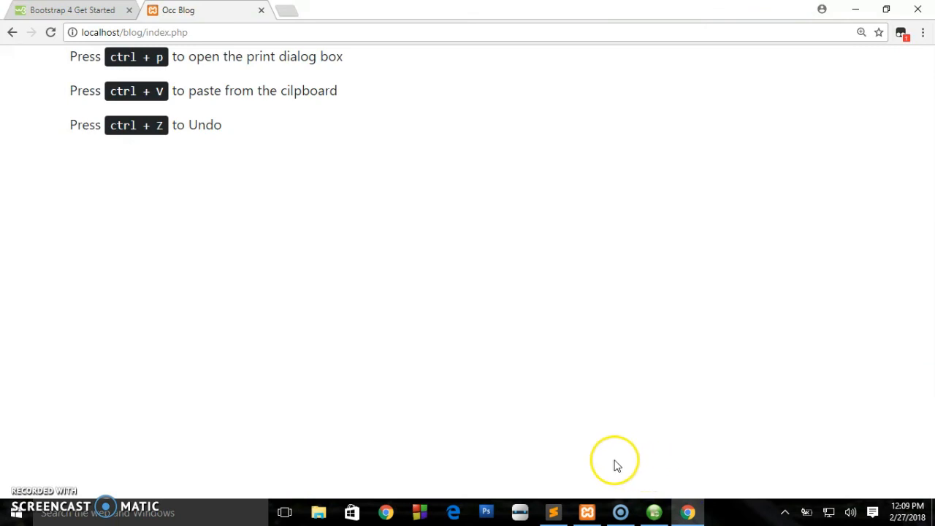
{"action": "left_click", "coordinate": [552, 512]}
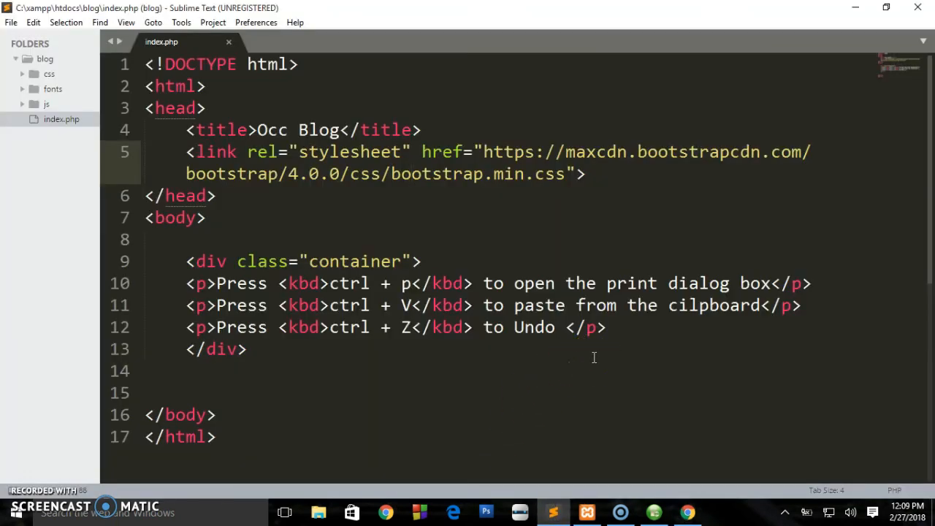
{"action": "mouse_move", "coordinate": [460, 432]}
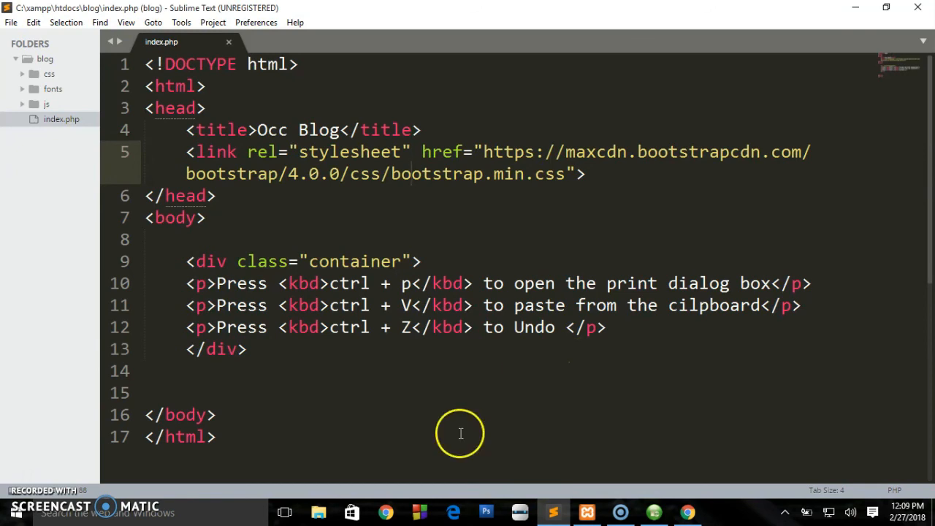
{"action": "mouse_move", "coordinate": [11, 482]}
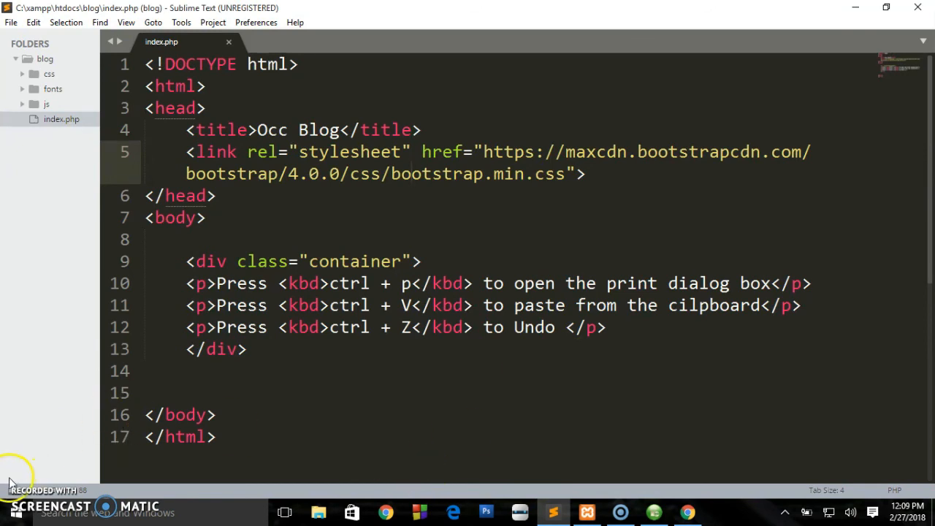